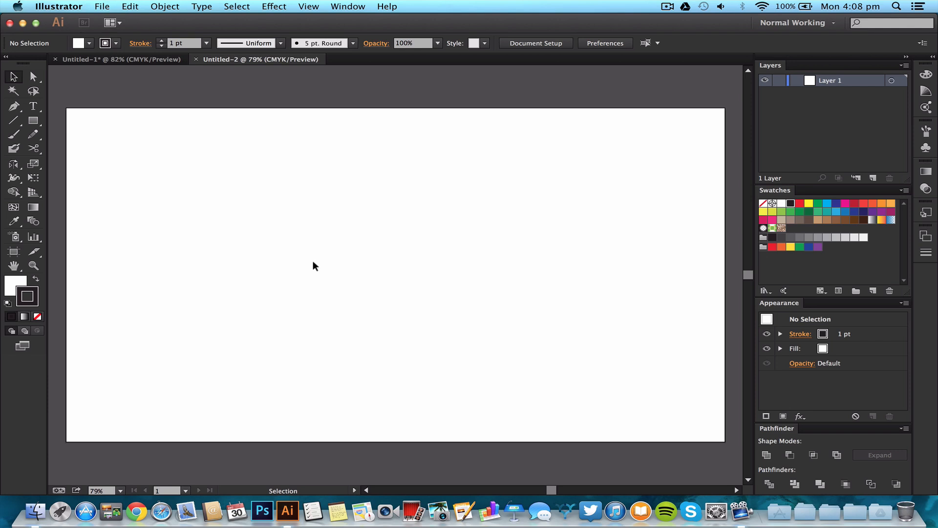
mouse_move(121, 73)
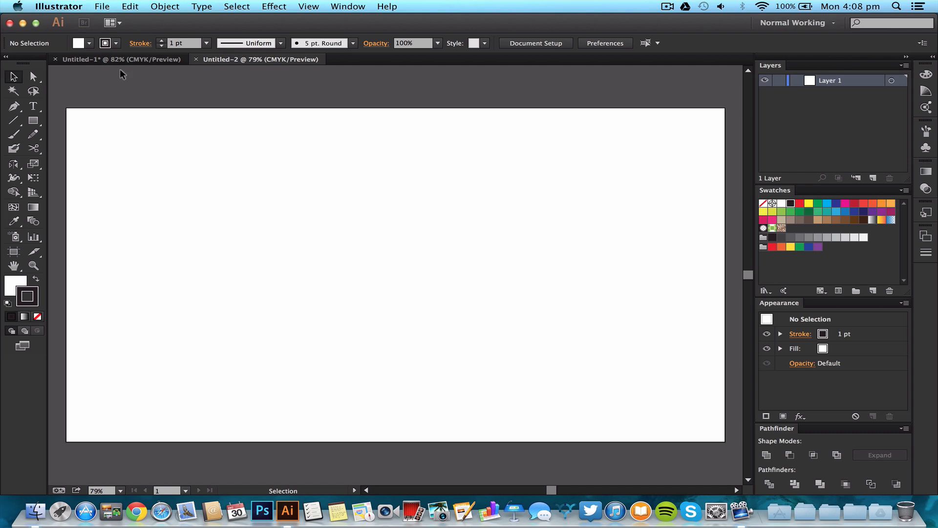
mouse_move(117, 66)
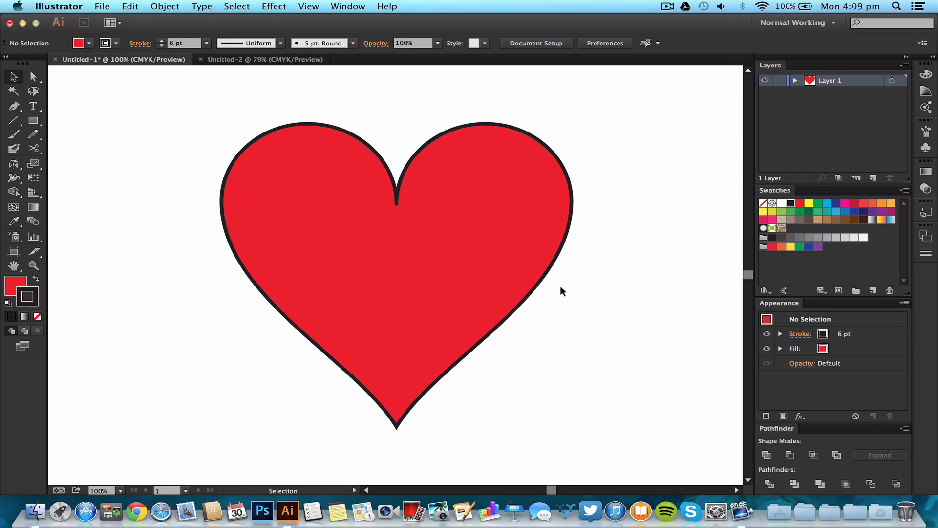
mouse_move(665, 324)
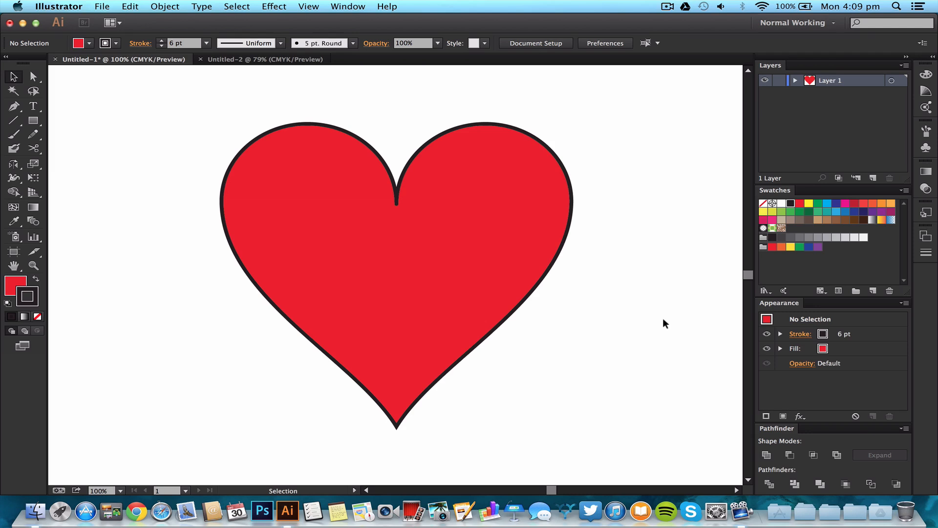
mouse_move(626, 263)
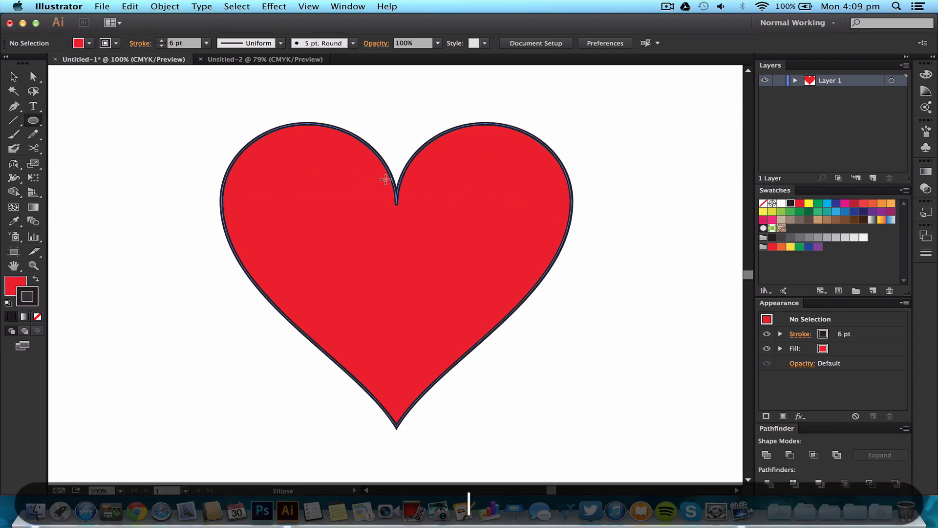
drag(396, 193, 541, 266)
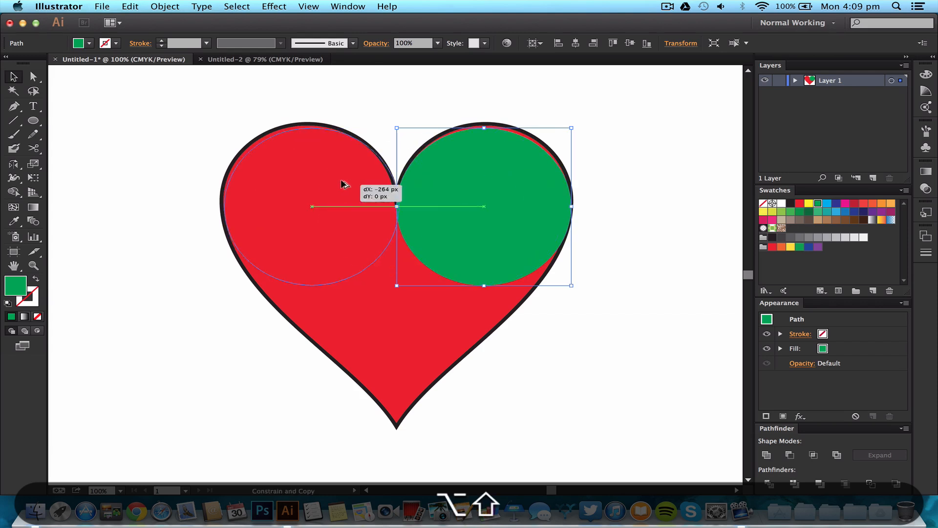
click(626, 320)
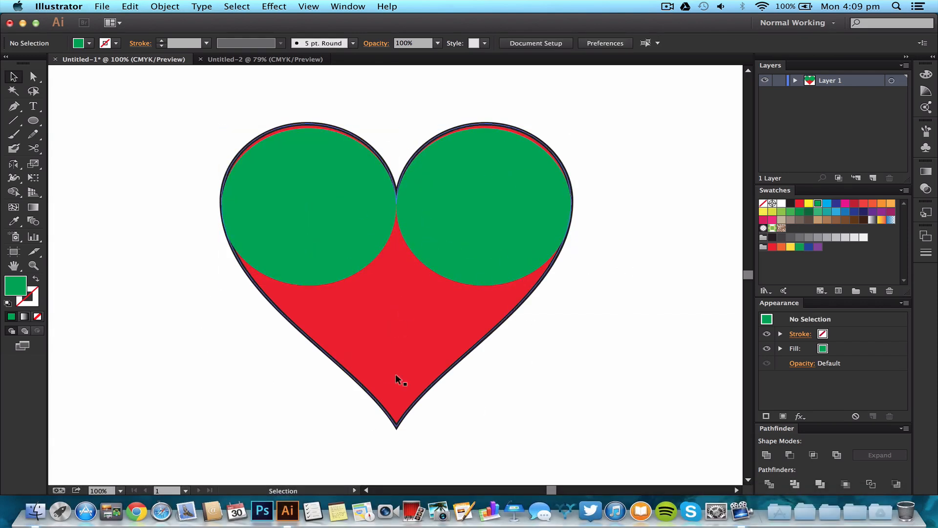
click(483, 207)
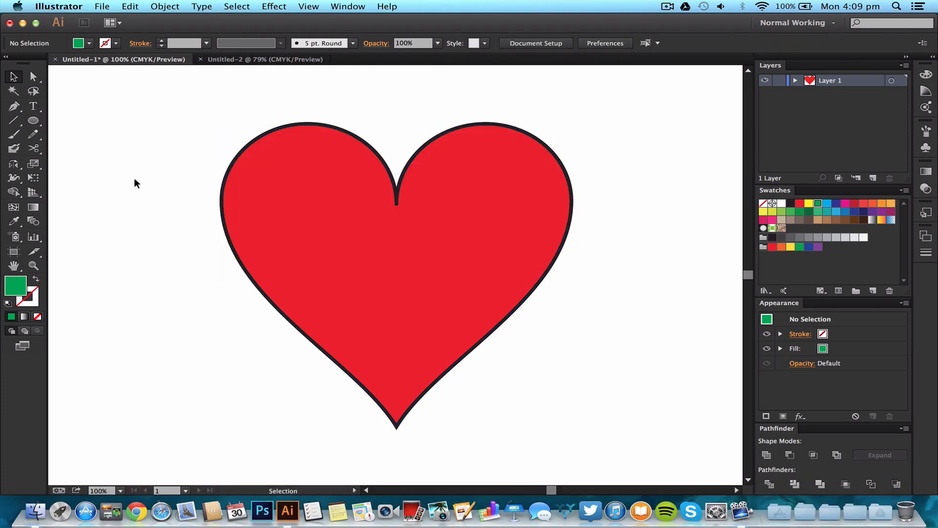
mouse_move(248, 96)
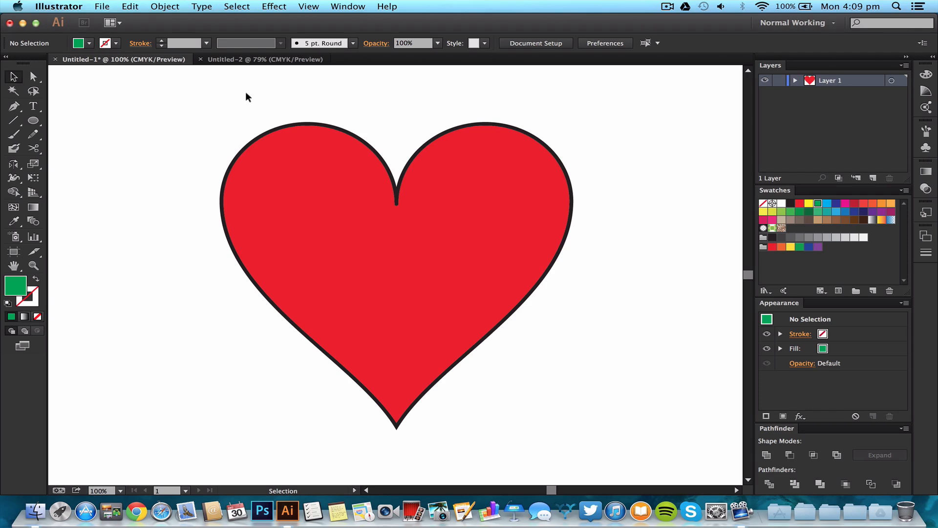
In Untitled-2, add a vertical guide down the artboard's middle, showing then hiding rulers.
click(263, 59)
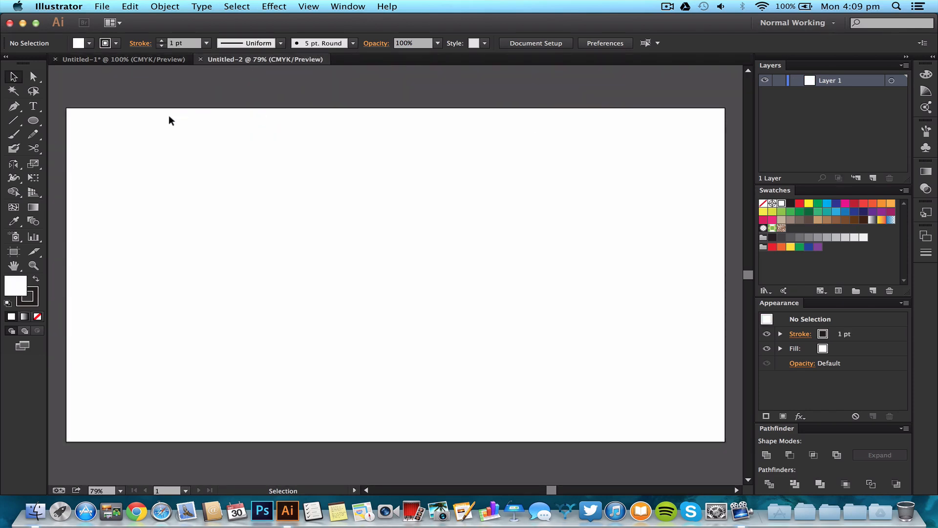
key(cmd+r)
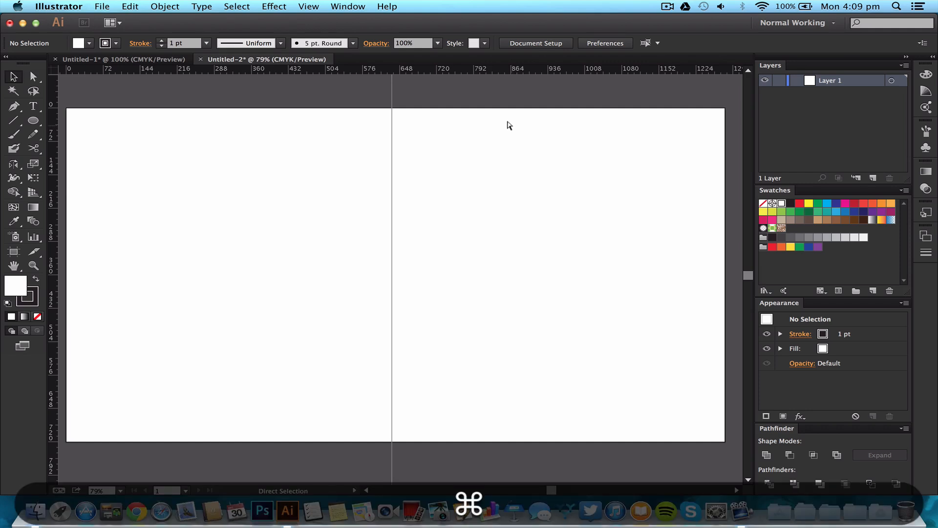
click(308, 6)
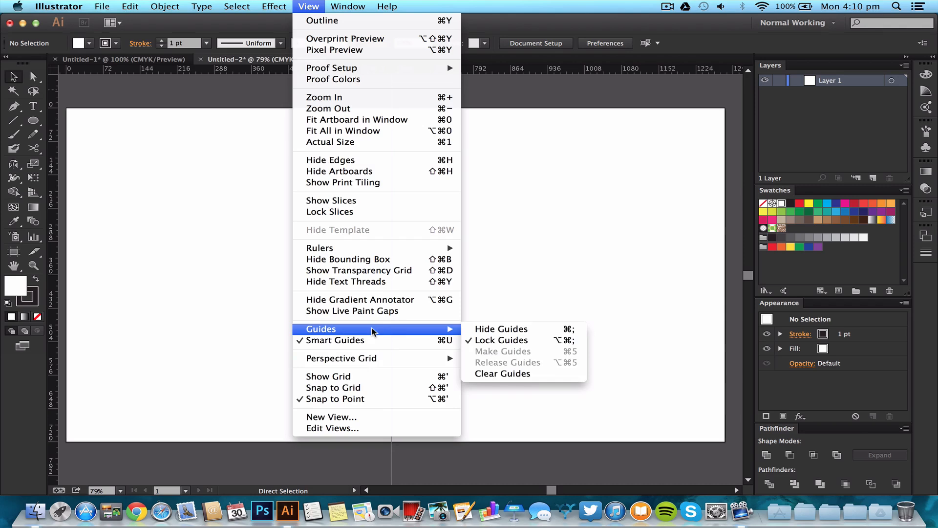
mouse_move(349, 335)
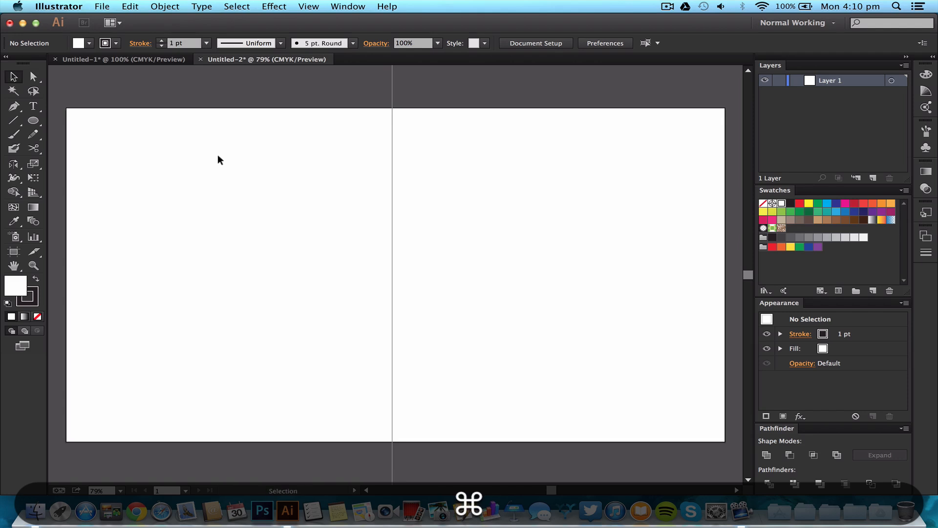
key(cmd+r)
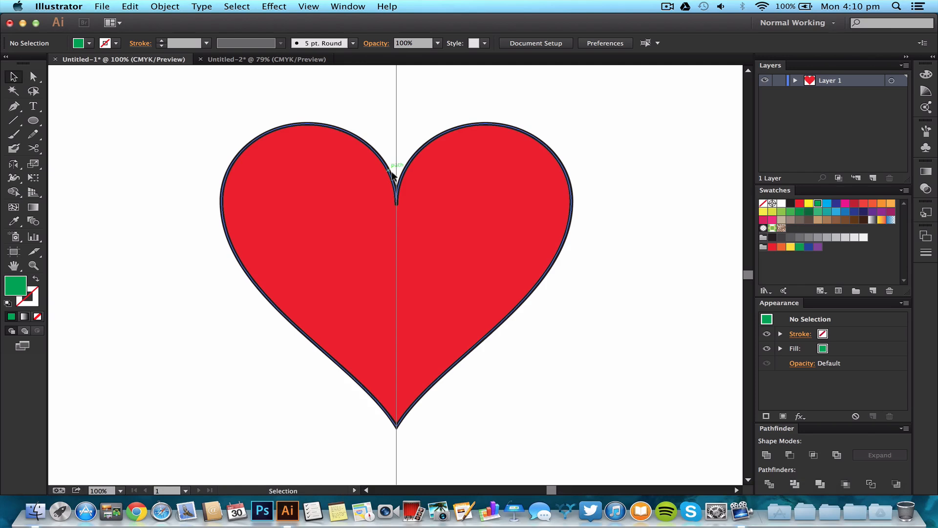
mouse_move(230, 251)
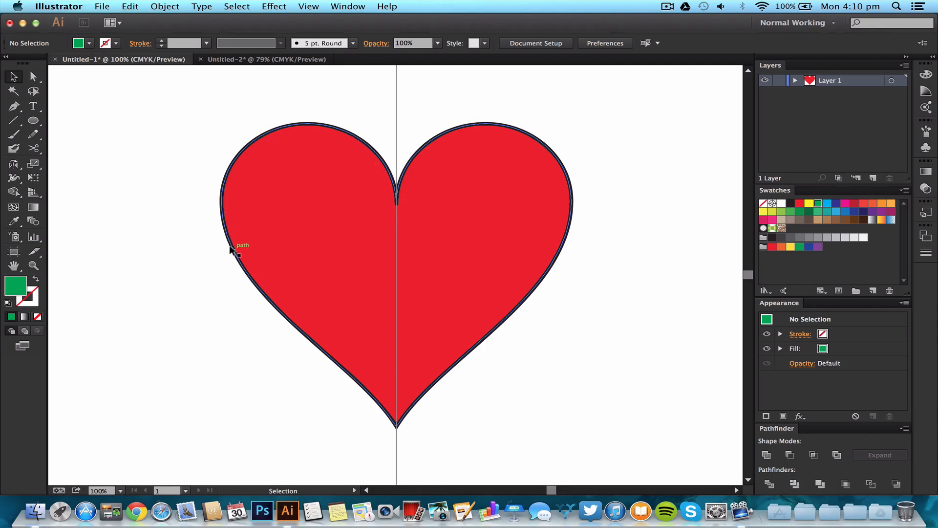
mouse_move(257, 223)
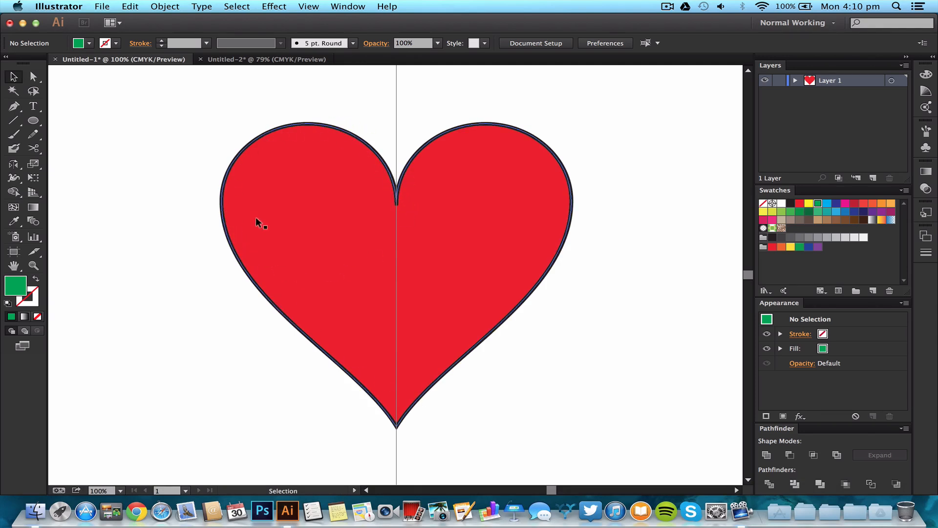
click(267, 59)
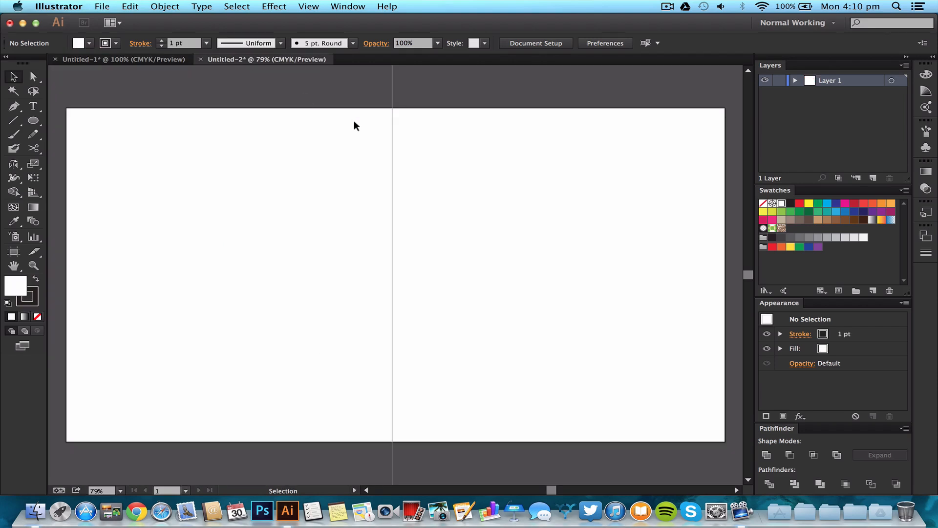
mouse_move(353, 123)
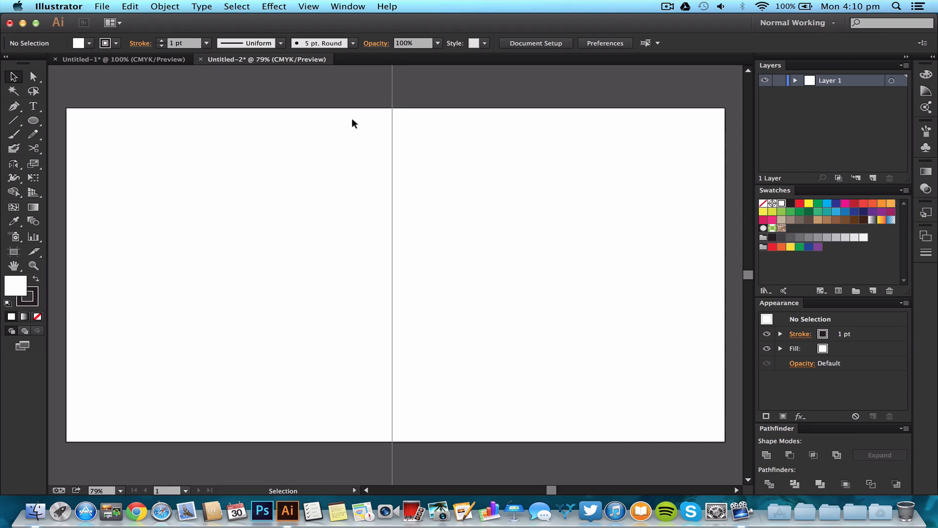
mouse_move(348, 195)
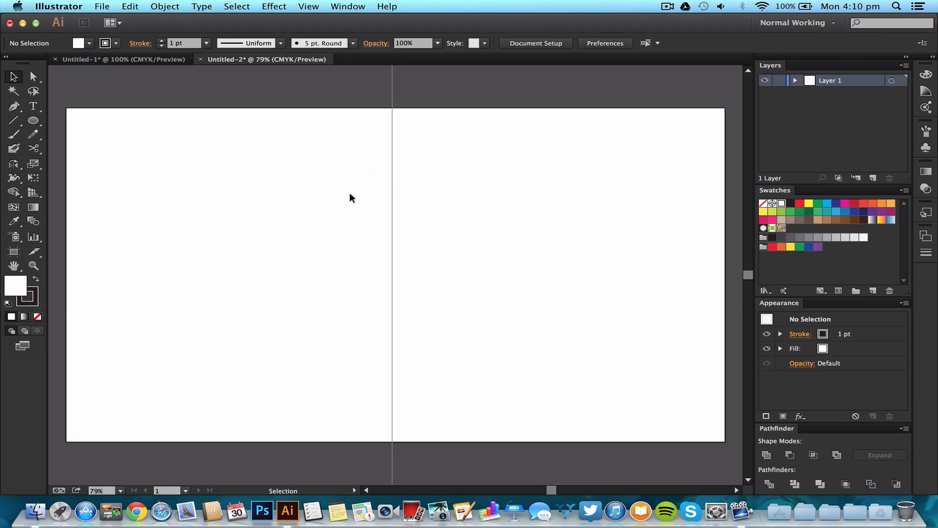
mouse_move(372, 212)
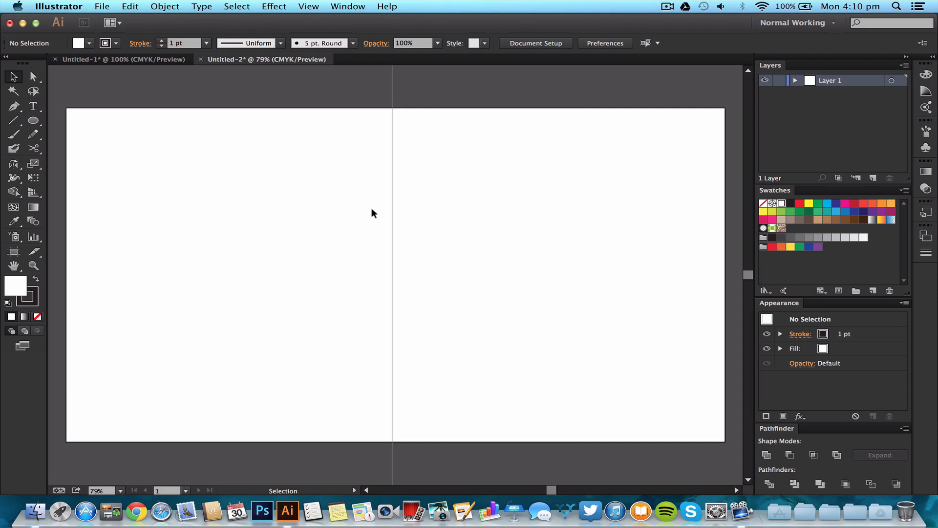
Choose the Arc Tool from the Line Segment Tool flyout.
click(12, 121)
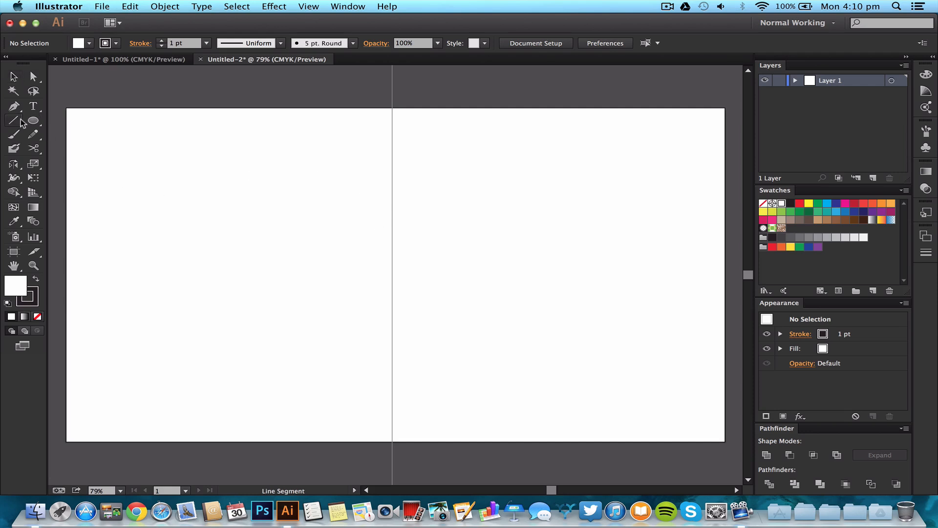
click(11, 121)
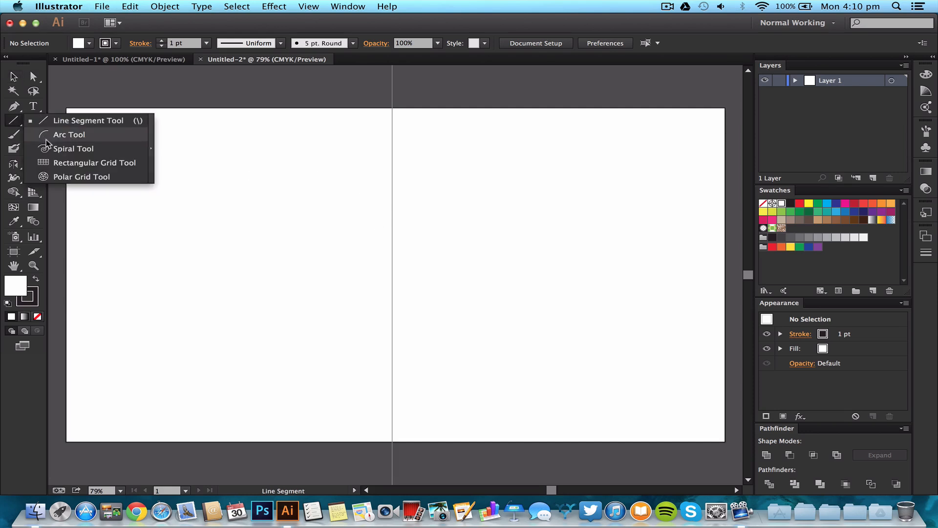
click(74, 148)
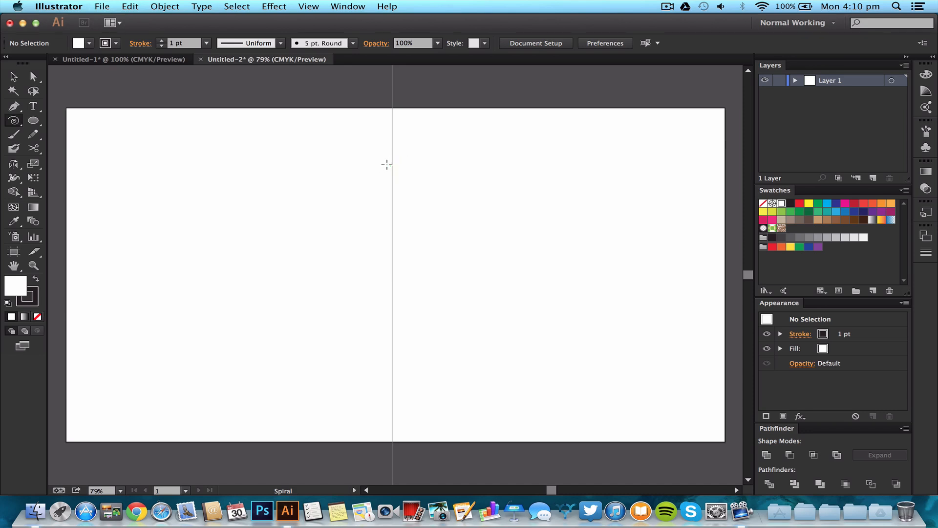
click(14, 119)
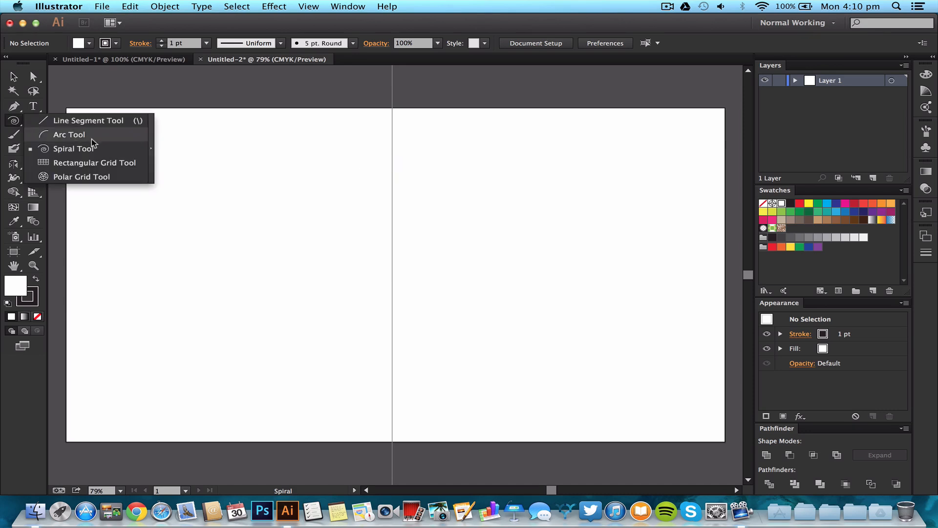
mouse_move(72, 121)
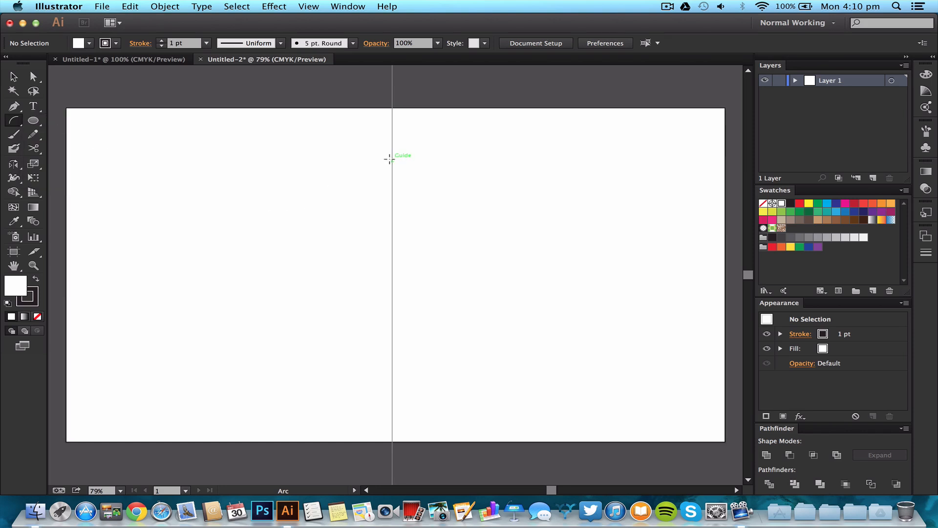
Shift-drag from the vertical guide to draw a quarter-circle arc to the left.
drag(392, 162, 293, 158)
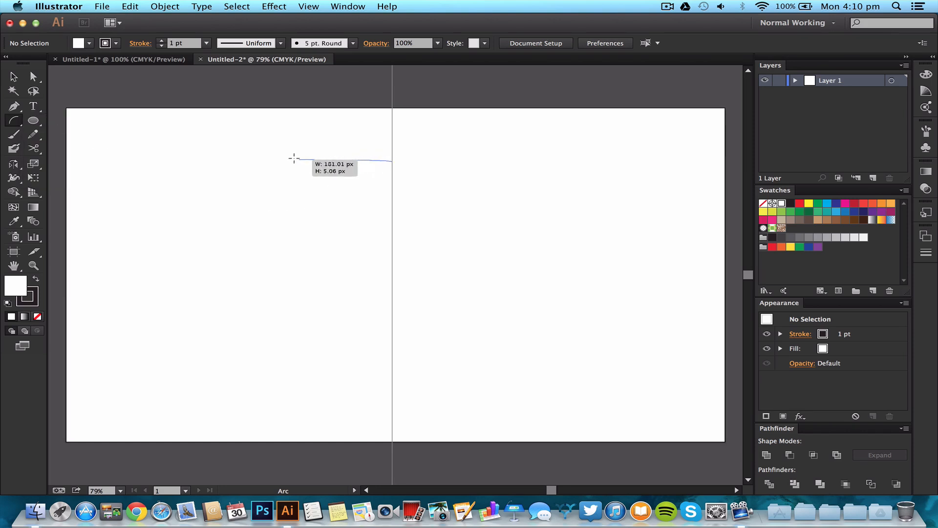
drag(294, 158, 317, 232)
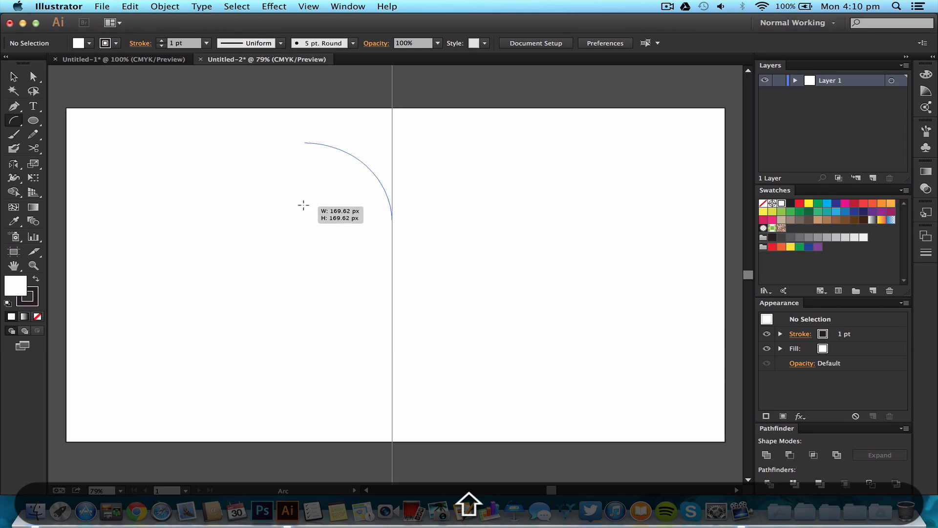
drag(303, 205, 323, 198)
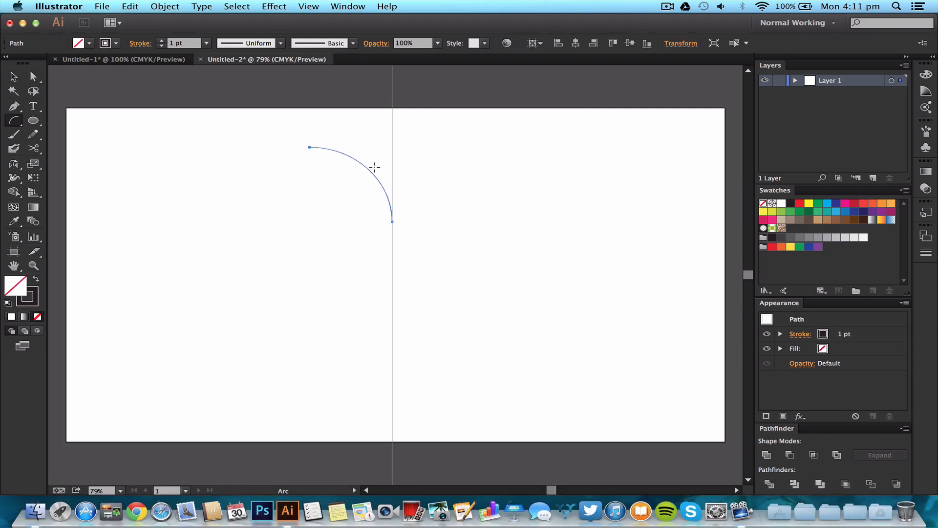
mouse_move(306, 135)
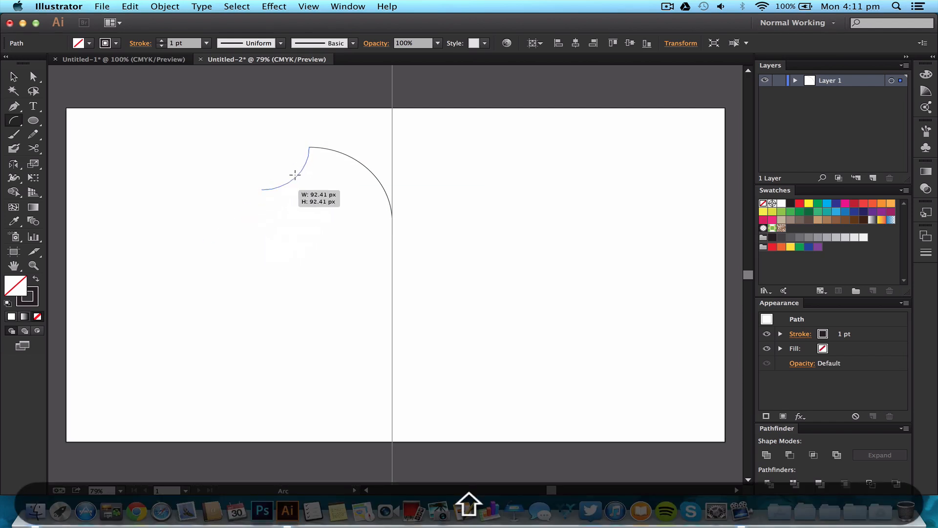
Draw a second arc from the first arc's top down-left, ending level with the guide endpoint.
drag(293, 174, 159, 226)
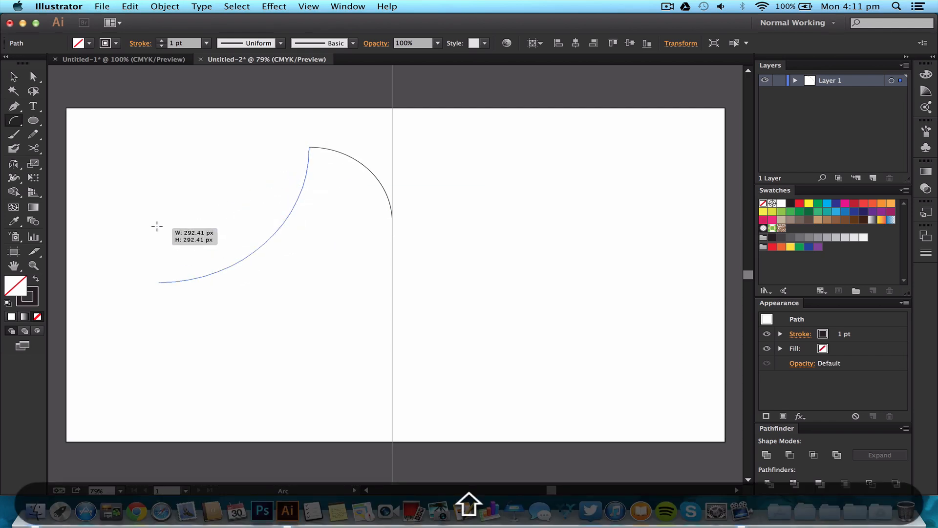
drag(156, 226, 244, 178)
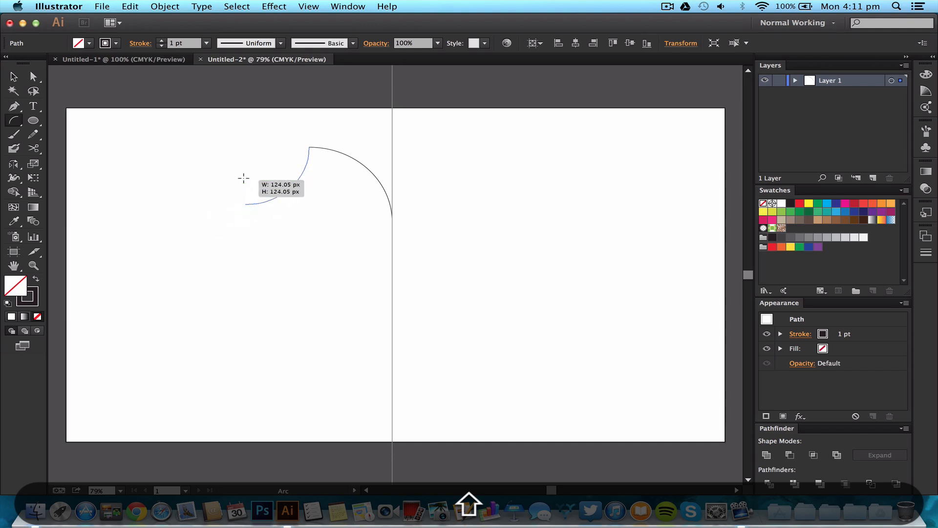
drag(243, 178, 215, 216)
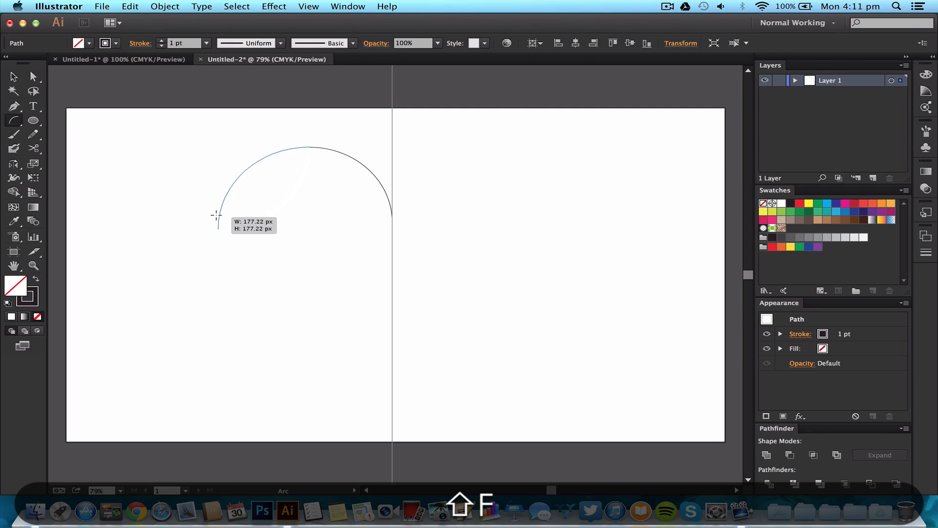
drag(216, 215, 223, 213)
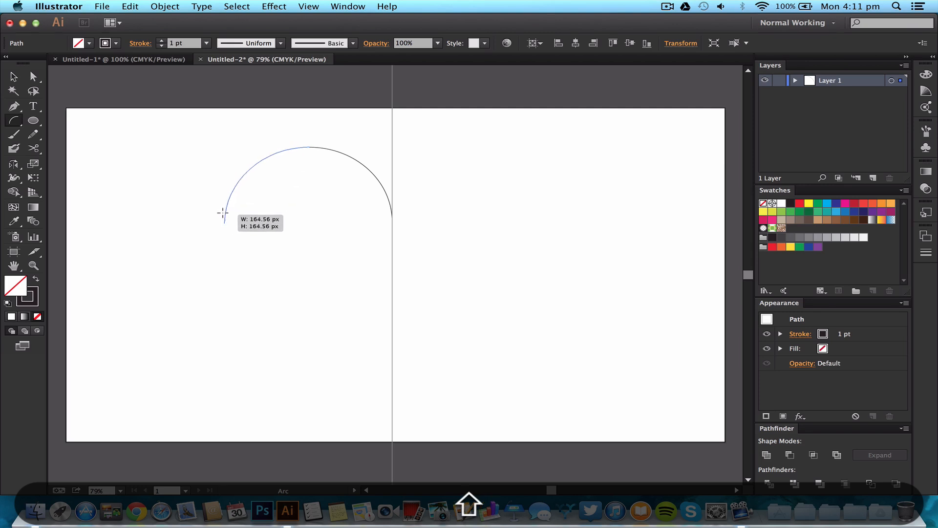
drag(223, 213, 247, 195)
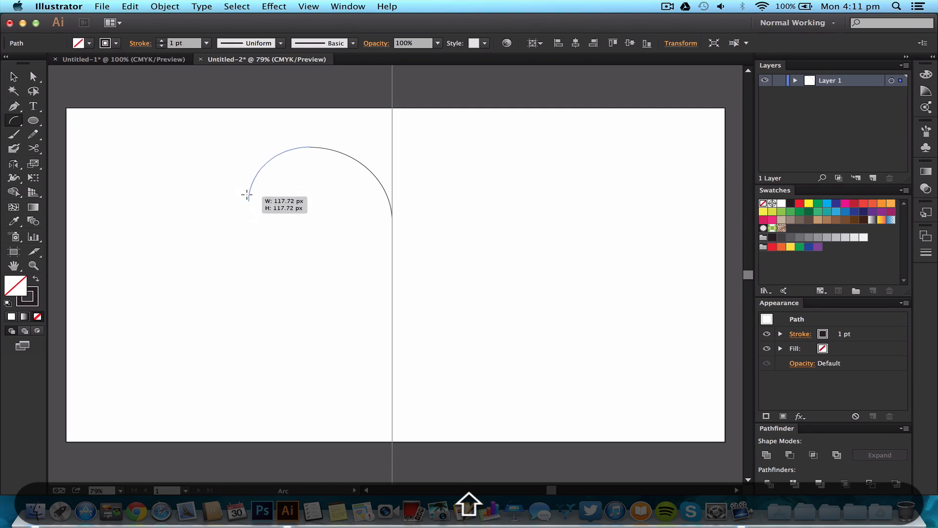
drag(247, 194, 234, 203)
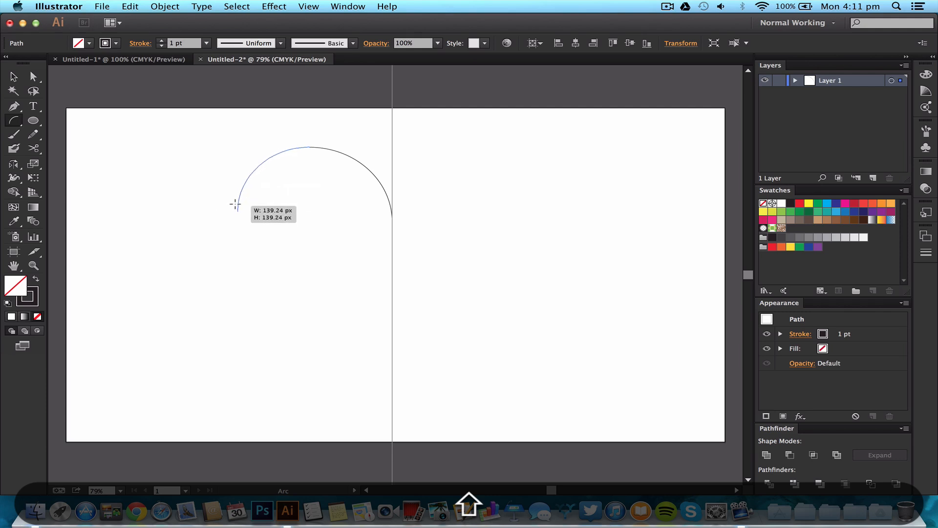
drag(233, 203, 392, 210)
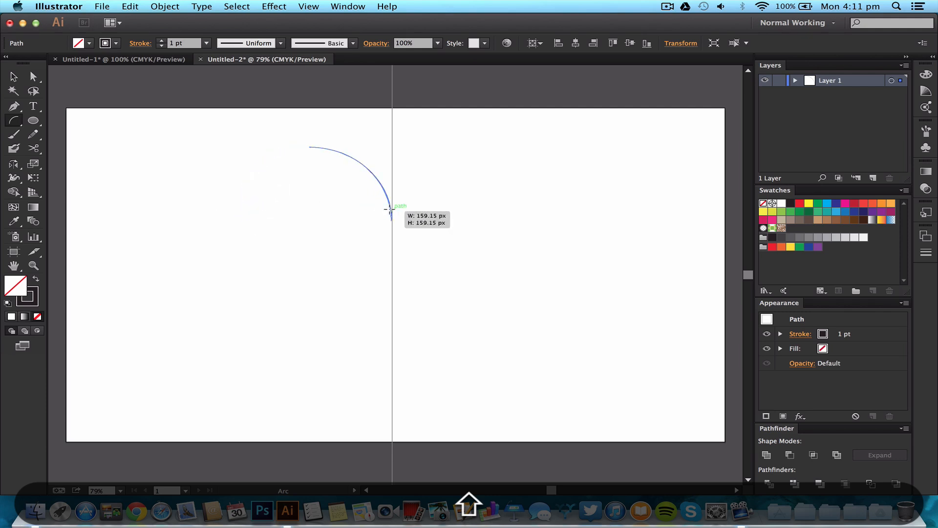
drag(392, 210, 227, 223)
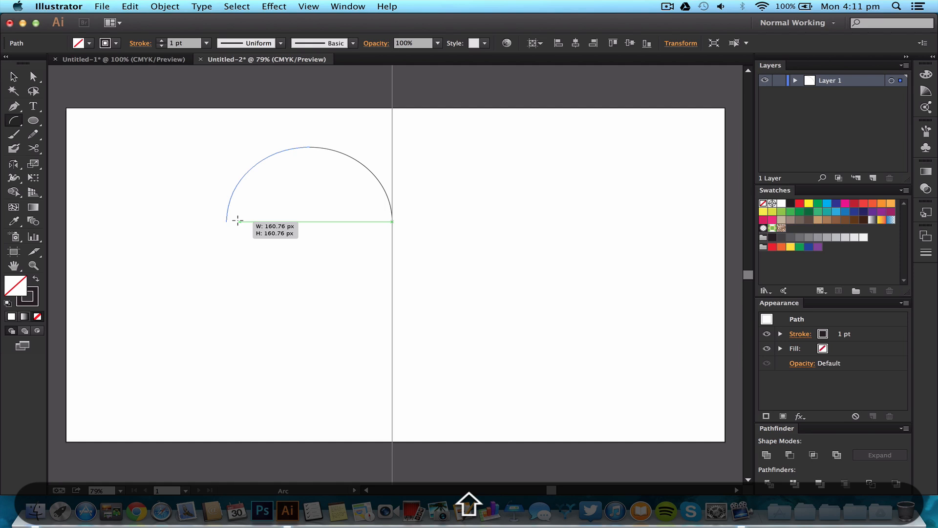
drag(392, 221, 310, 222)
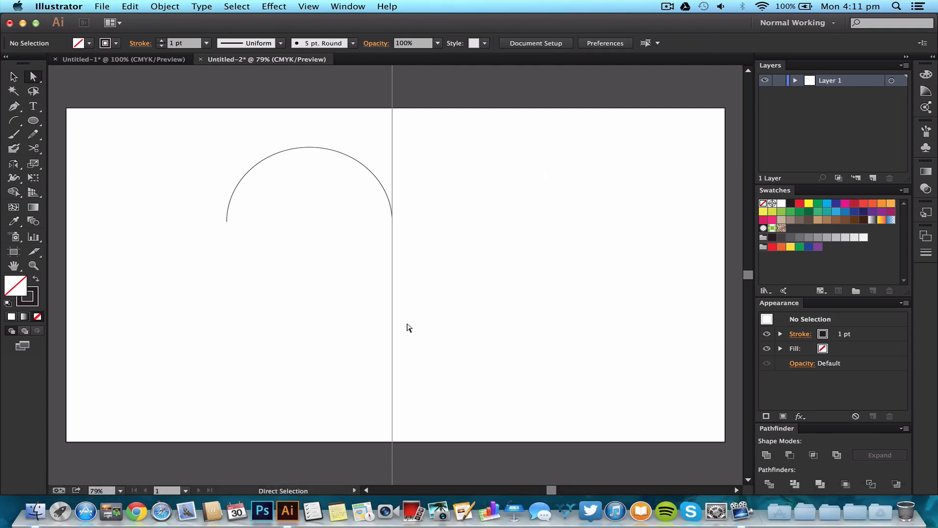
Zoom in on the two-arc dome and switch to the Direct Selection tool.
drag(392, 217, 455, 347)
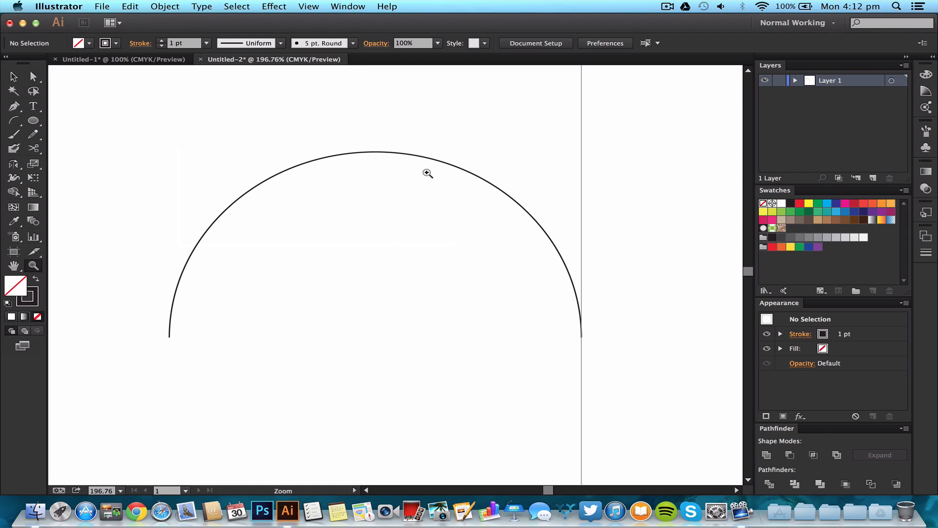
click(33, 77)
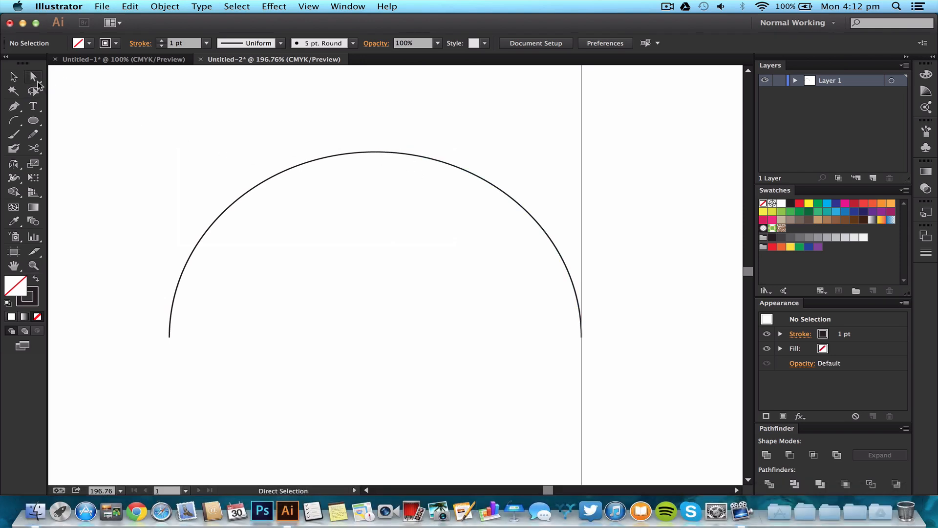
mouse_move(352, 133)
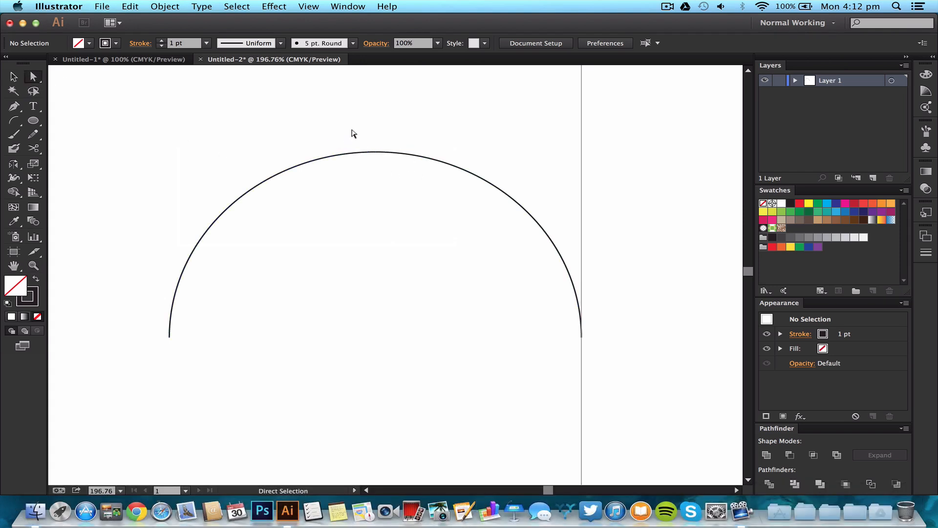
click(372, 153)
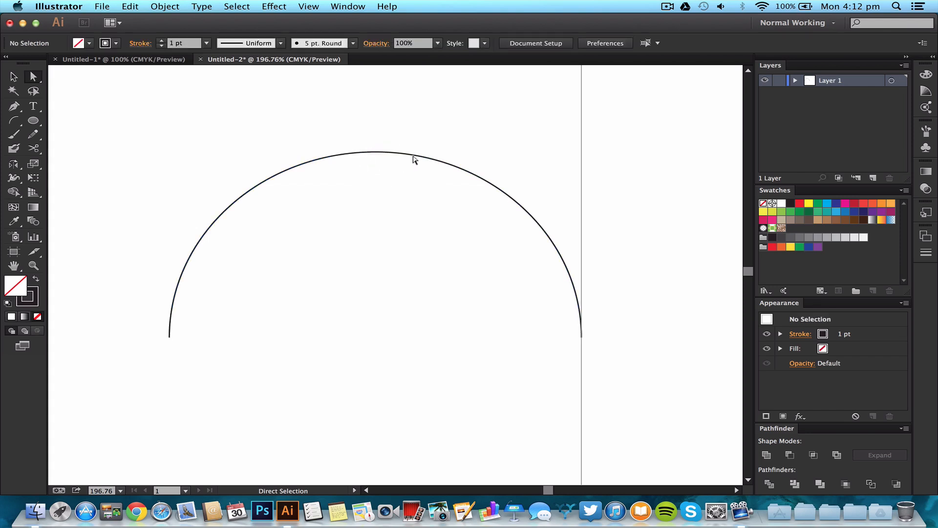
click(375, 153)
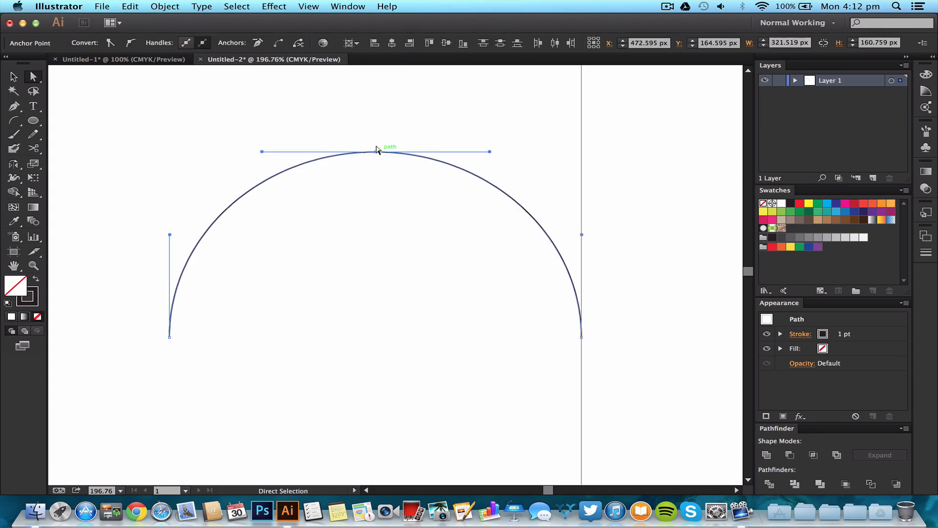
mouse_move(373, 151)
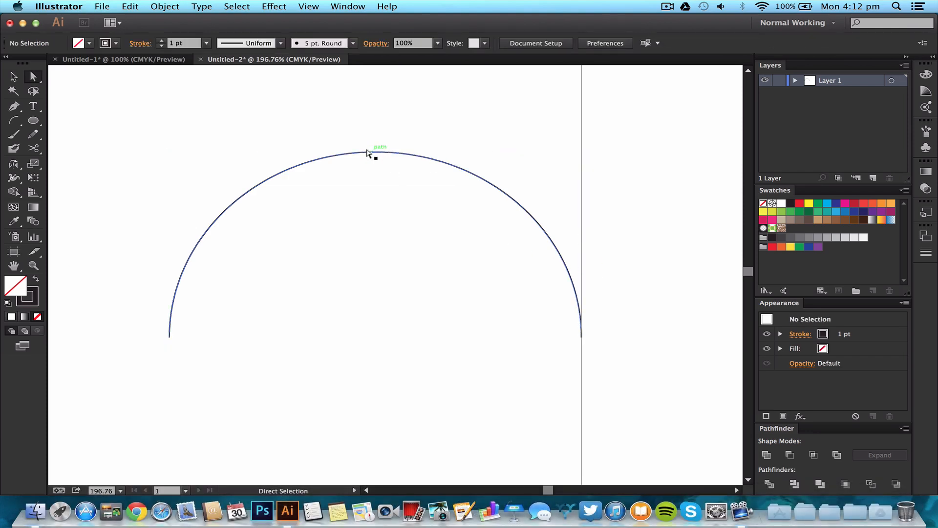
click(13, 77)
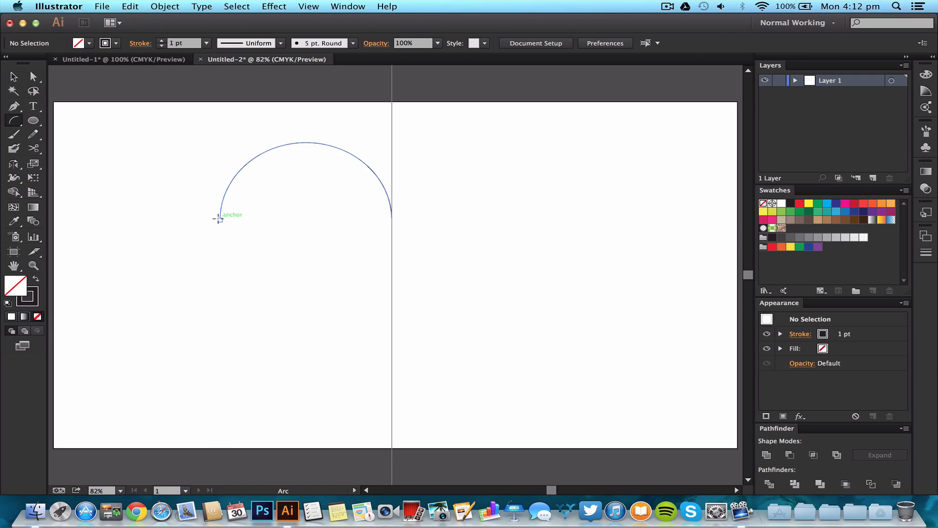
Draw a third arc from the dome's left endpoint sweeping down to the vertical guide.
click(308, 7)
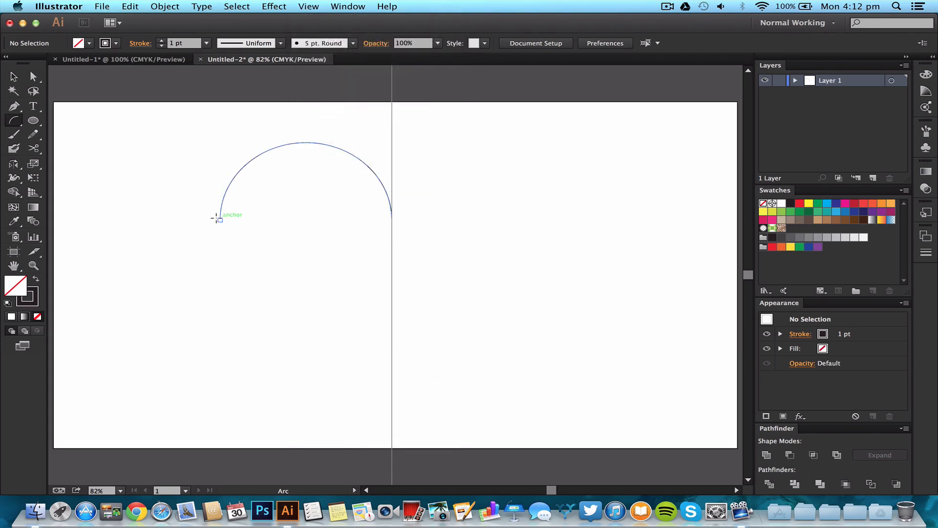
drag(220, 218, 388, 394)
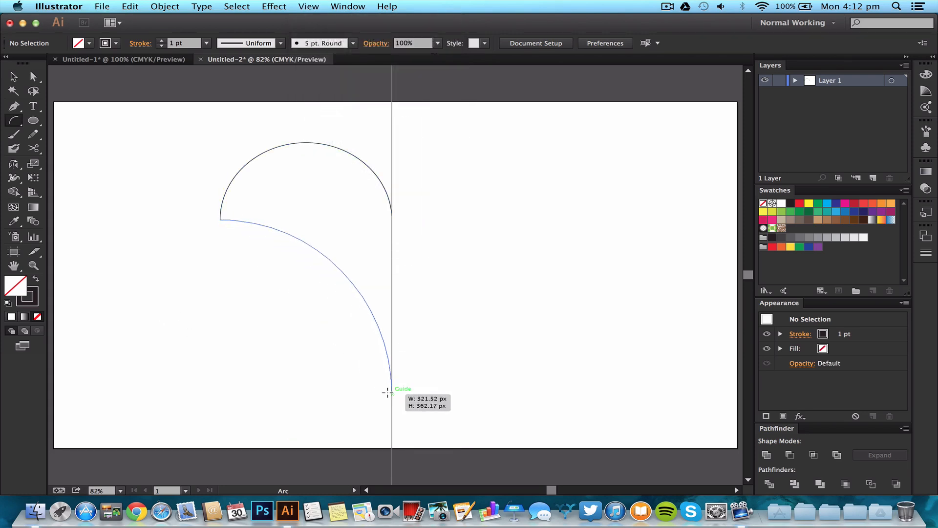
drag(389, 394, 389, 383)
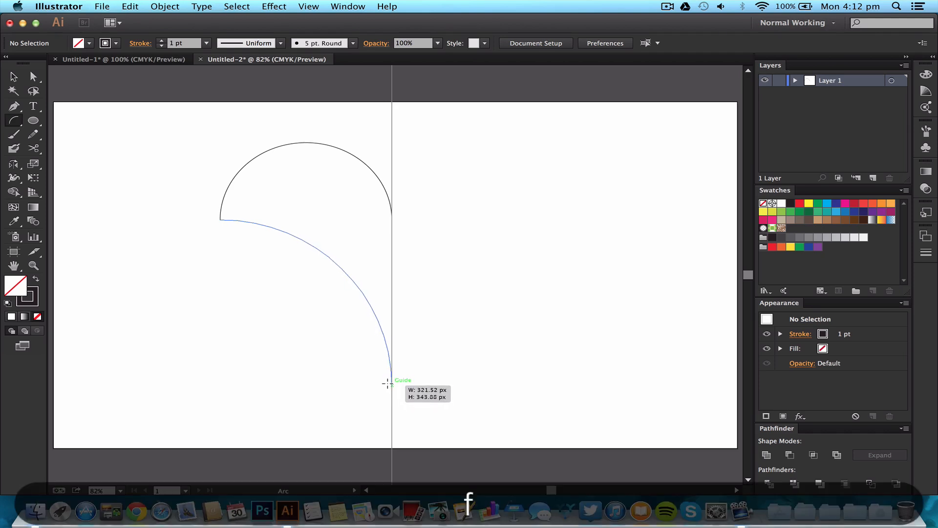
drag(388, 384, 387, 376)
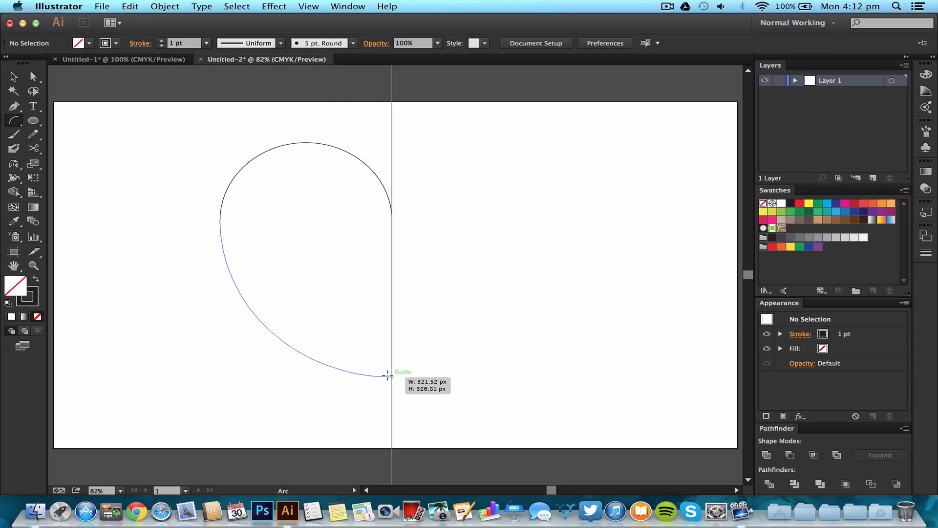
drag(388, 375, 387, 401)
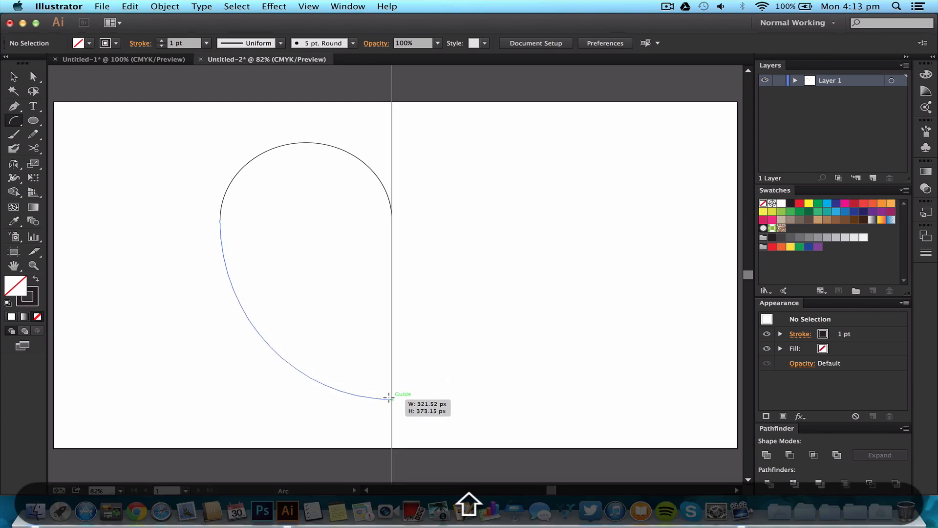
drag(389, 398, 389, 414)
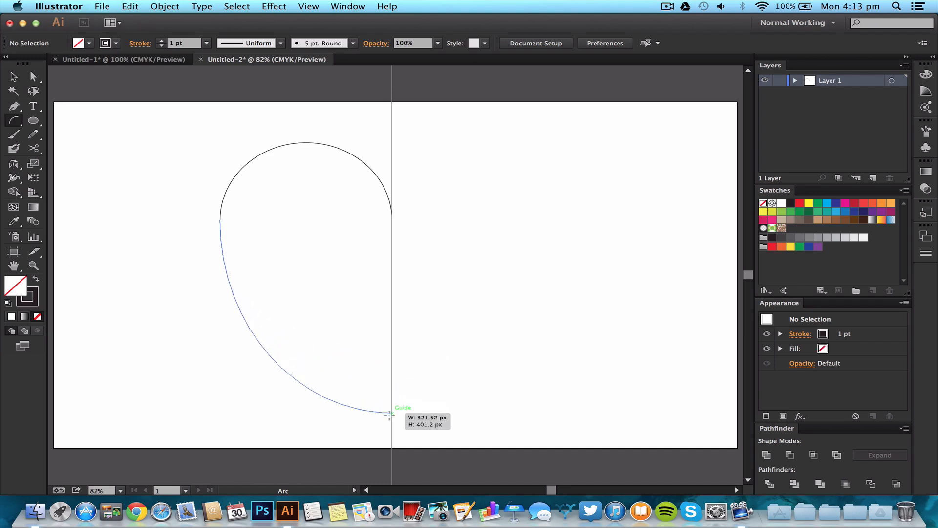
drag(389, 414, 395, 274)
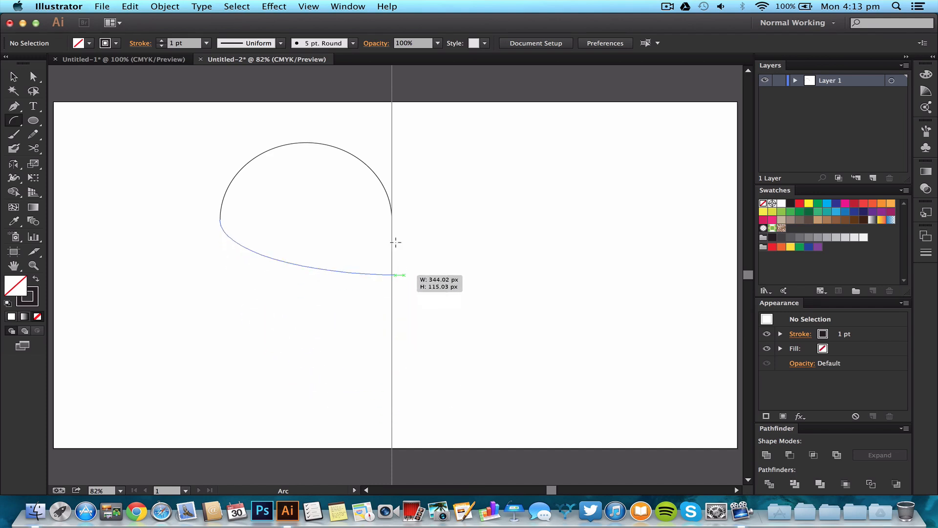
drag(395, 274, 386, 373)
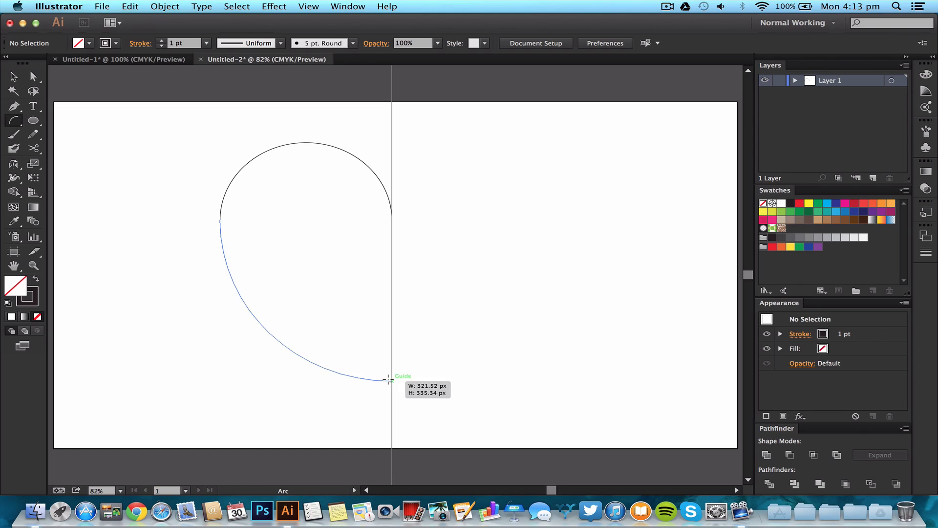
drag(389, 380, 389, 396)
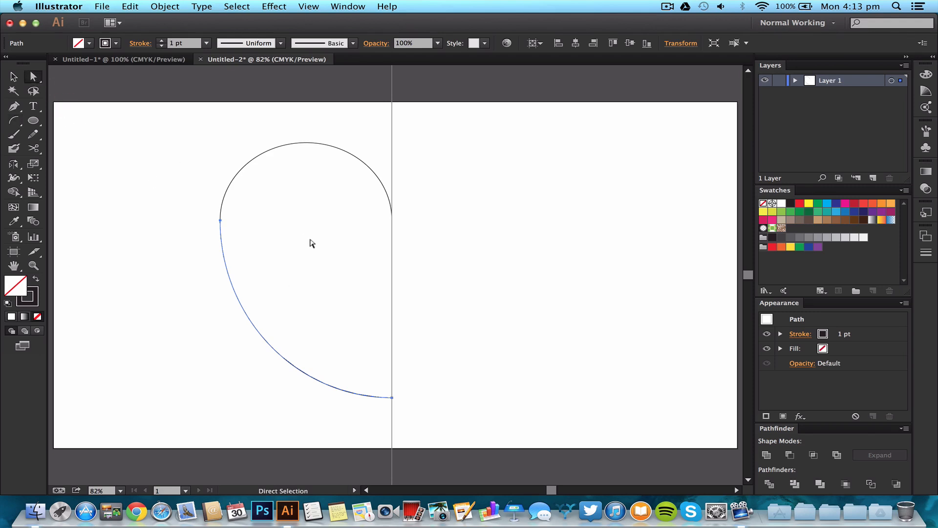
mouse_move(403, 375)
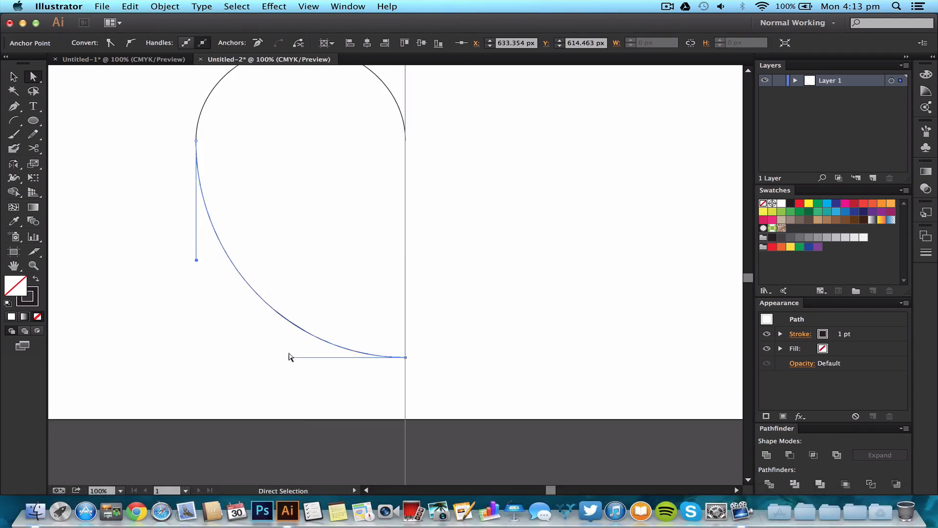
Drag the lower curve's handles toward an S-shape, undoing the last two handle changes.
drag(406, 357, 277, 389)
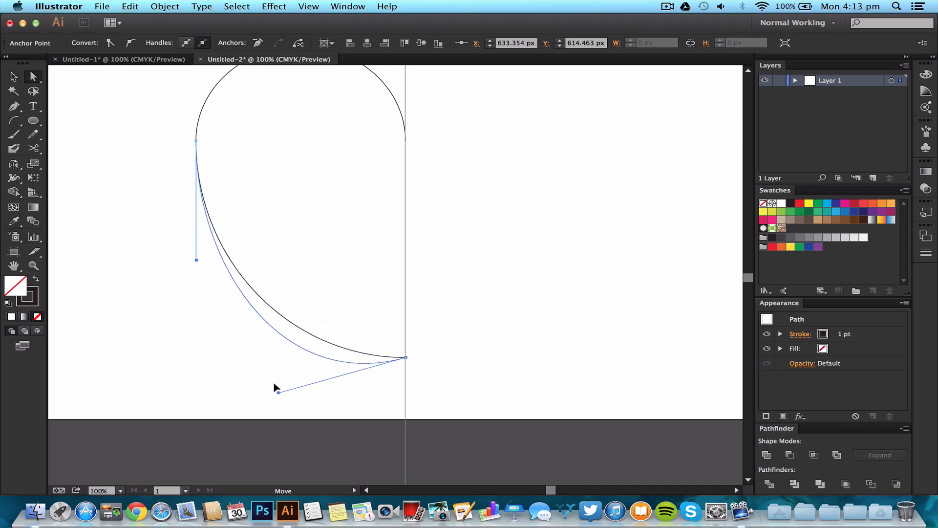
drag(277, 390, 312, 364)
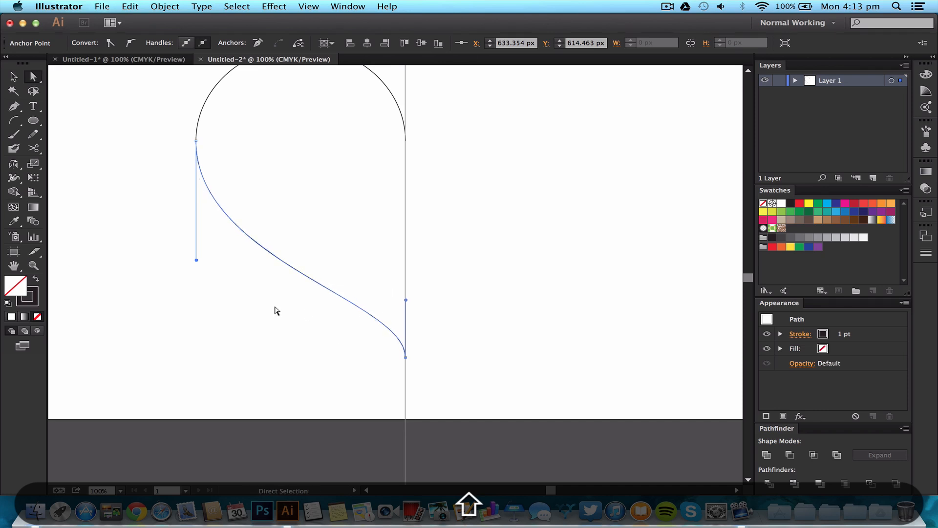
drag(195, 259, 211, 260)
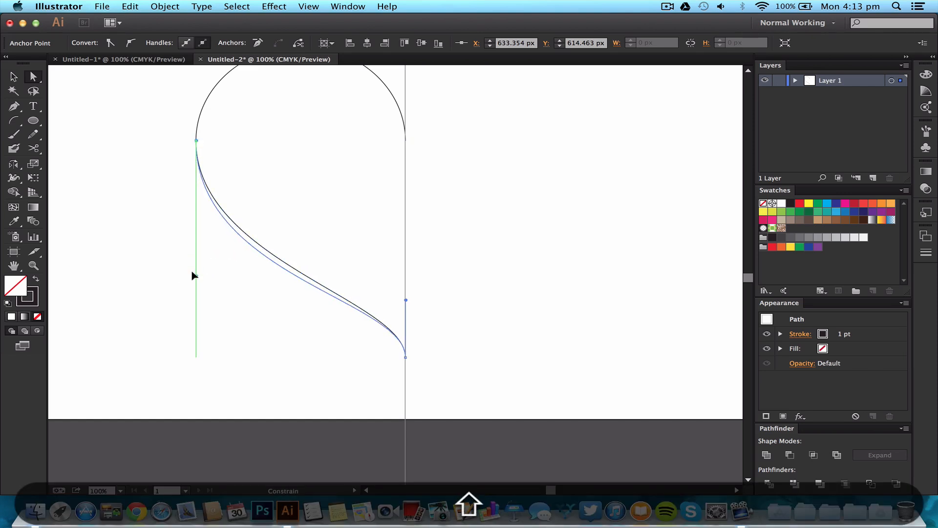
key(cmd+z)
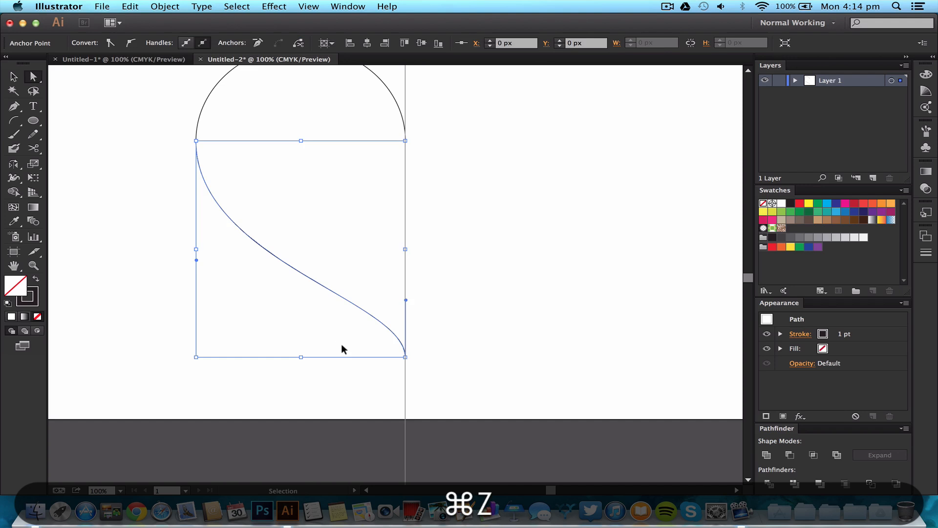
key(cmd+z)
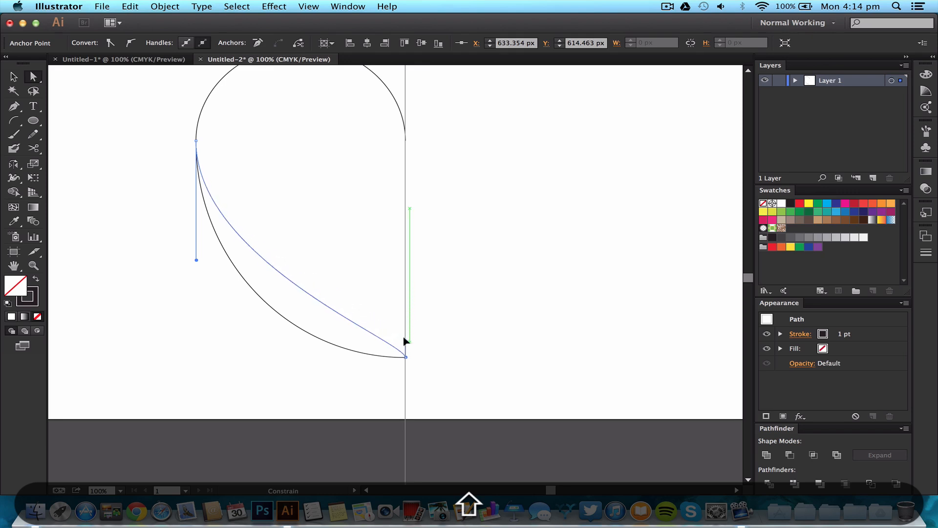
mouse_move(402, 308)
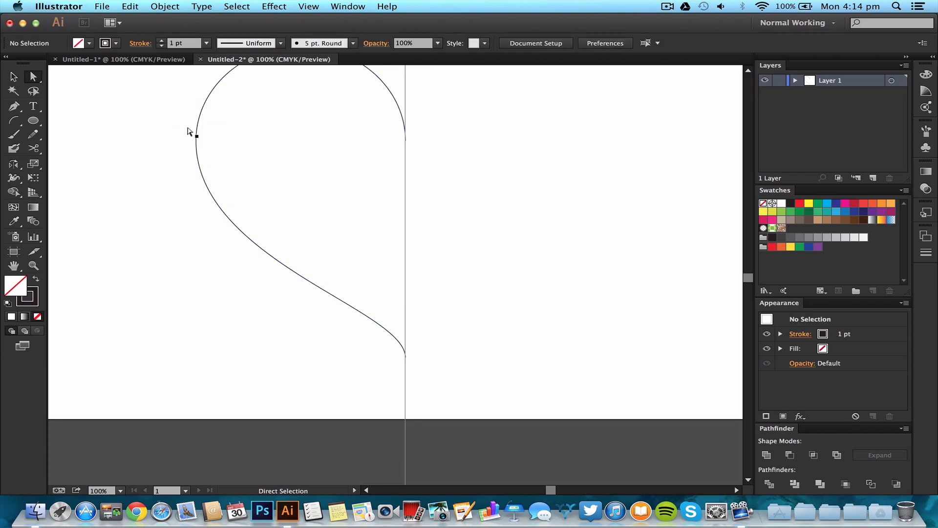
Select the half-heart path to mirror it across a vertical axis.
click(197, 136)
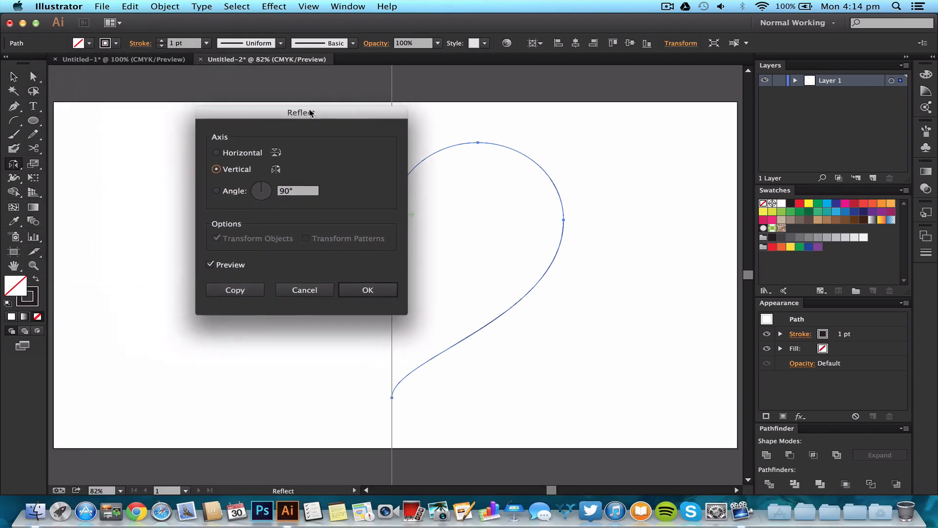
Move the Reflect dialog aside and create the mirrored copy across the guide.
drag(301, 112, 206, 113)
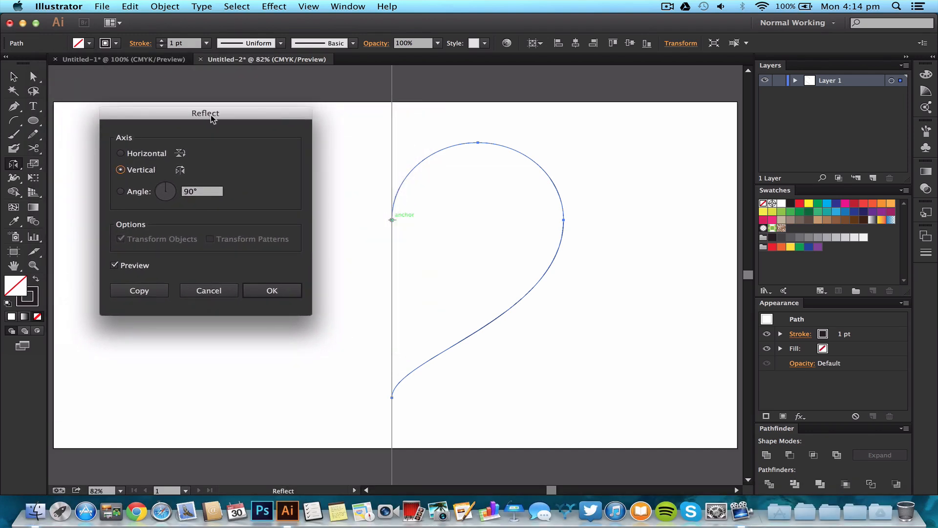
mouse_move(96, 202)
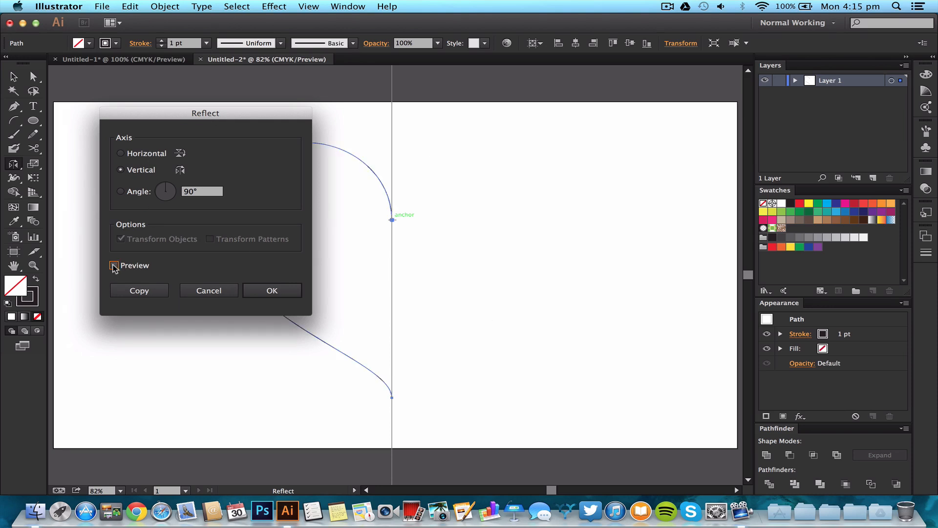
click(114, 265)
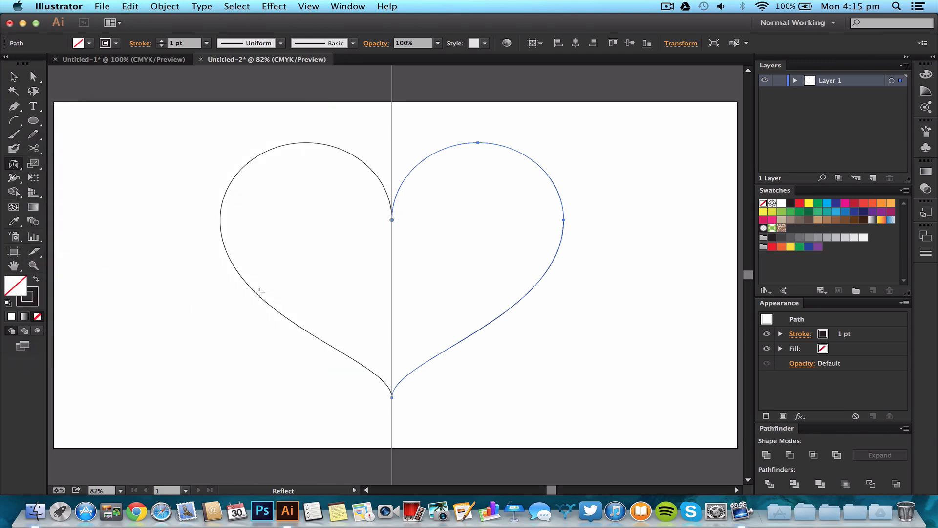
mouse_move(486, 375)
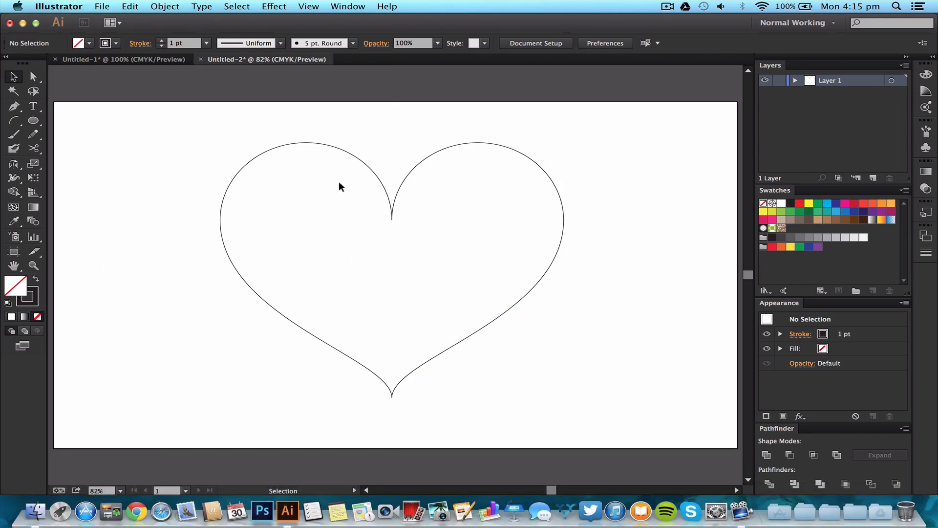
mouse_move(457, 149)
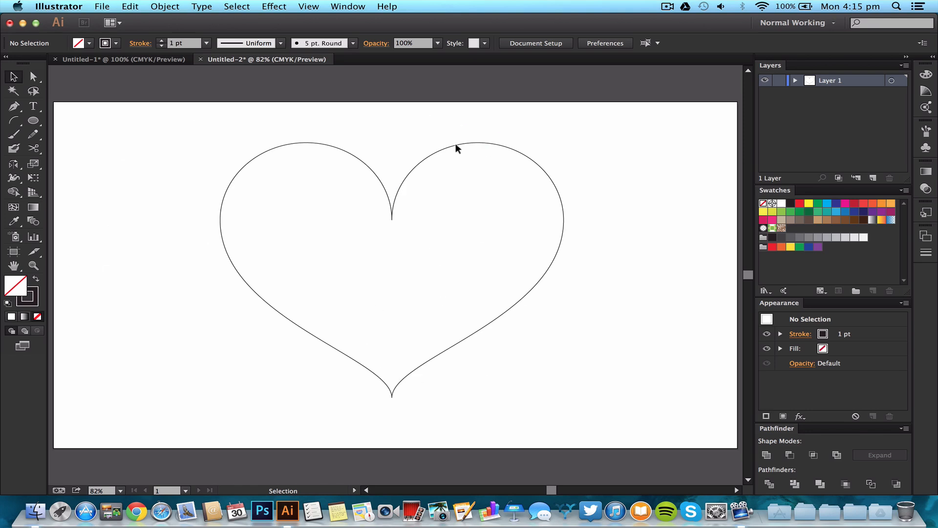
Select the heart halves to give them a red fill and 5 pt dark stroke.
click(456, 148)
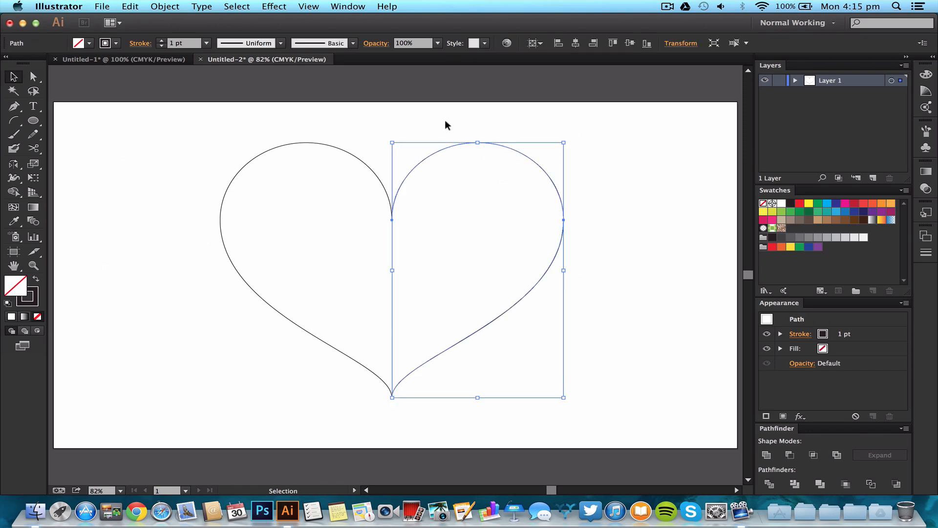
click(429, 178)
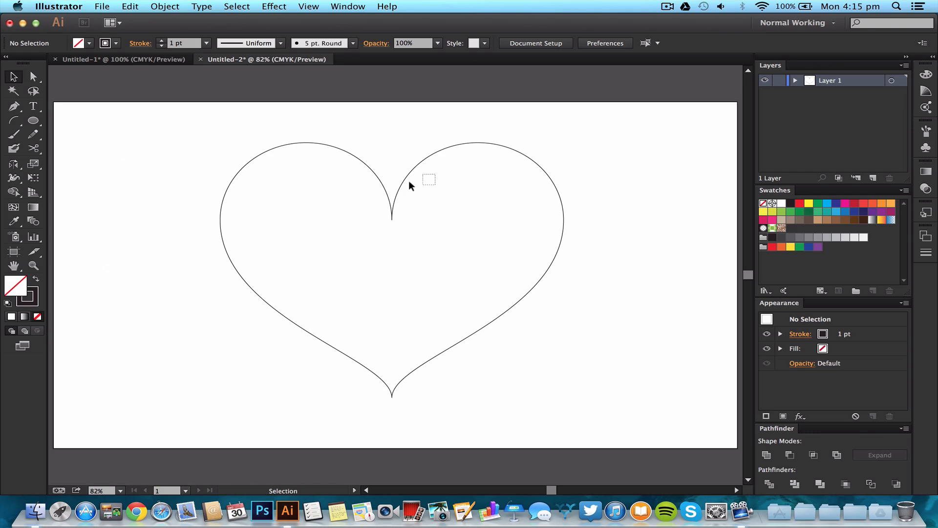
click(392, 220)
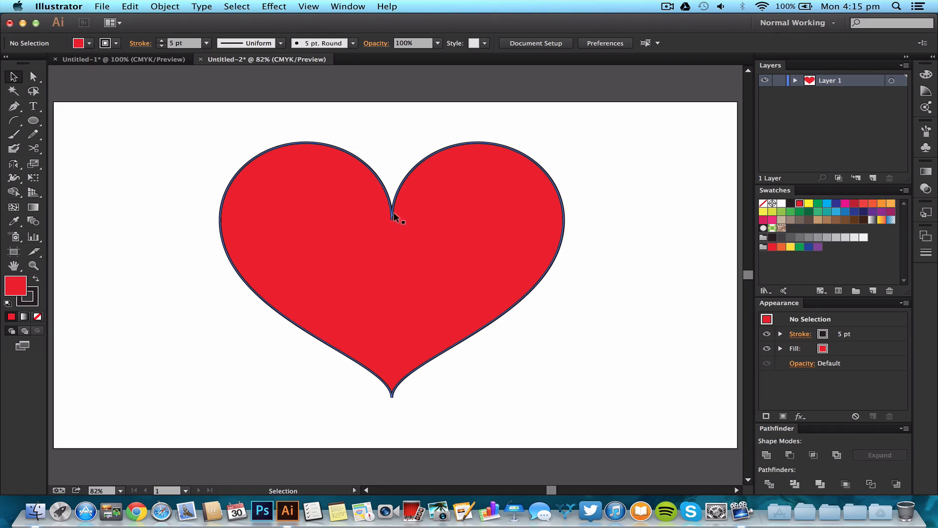
Marquee-select the heart's bottom anchor and drag it lower to lengthen the tip.
click(473, 320)
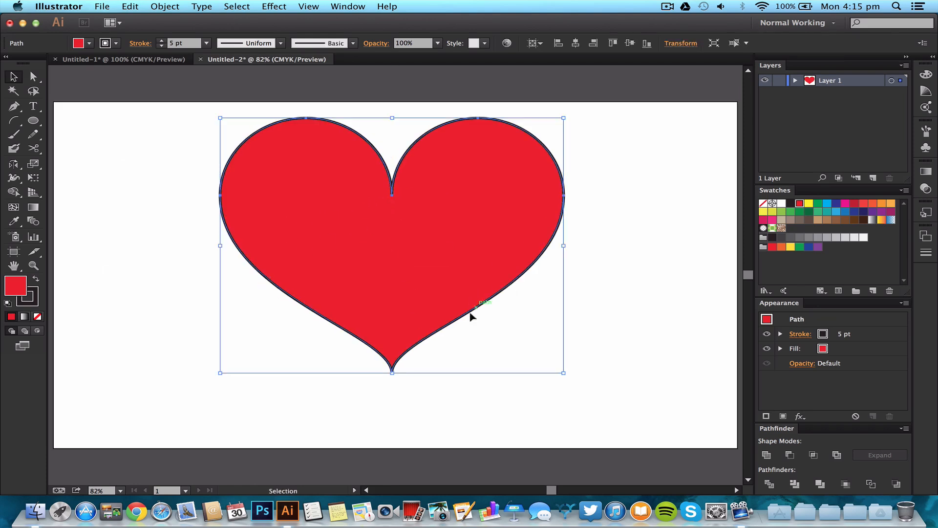
mouse_move(526, 428)
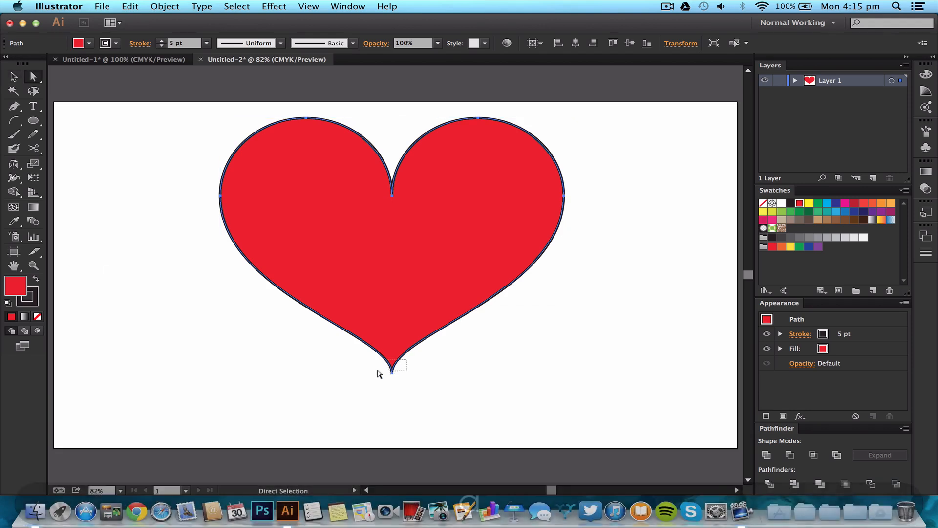
drag(392, 365, 390, 419)
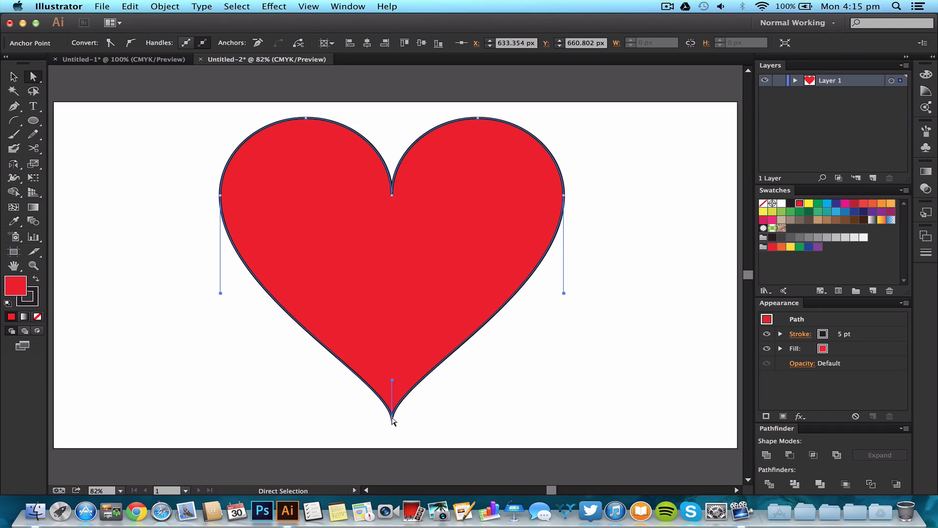
click(450, 375)
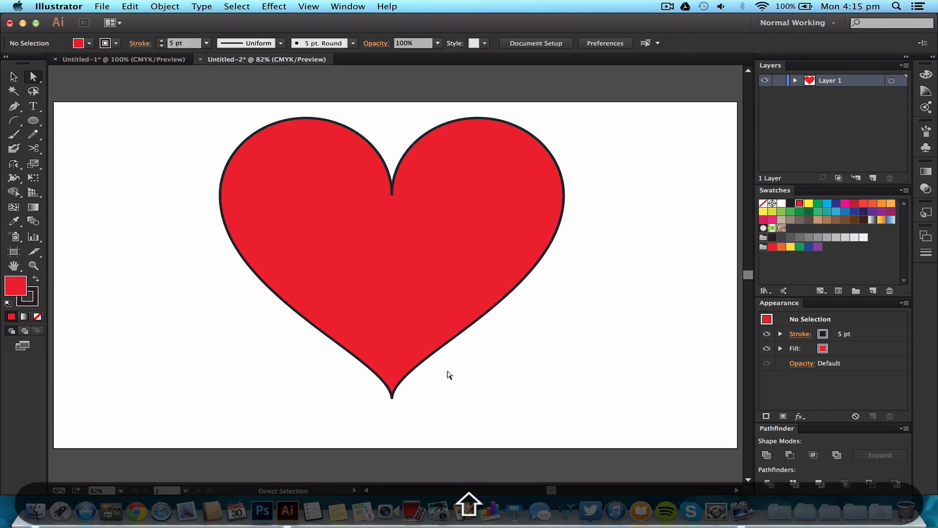
mouse_move(387, 417)
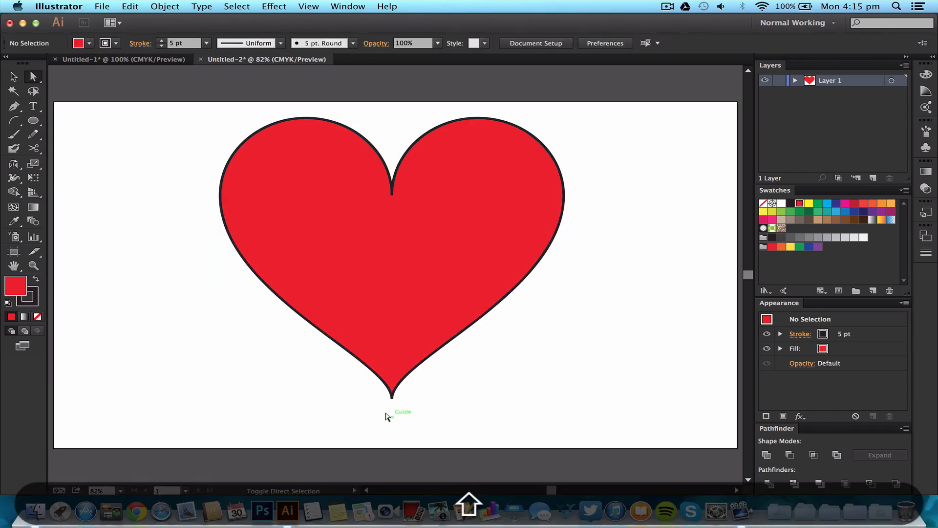
drag(392, 394, 392, 410)
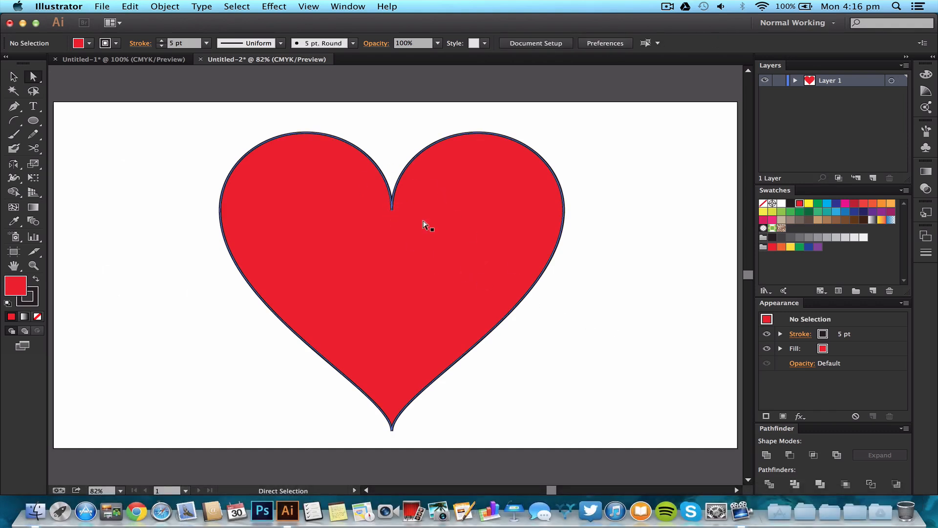
Give the heart outline a Round Cap at the notch and pull the bottom tip's curve handle upward.
click(422, 224)
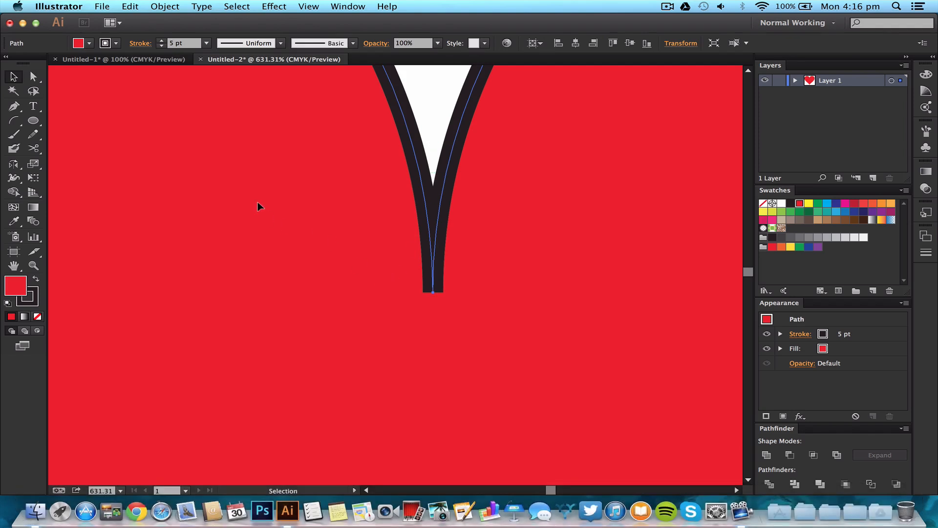
click(142, 43)
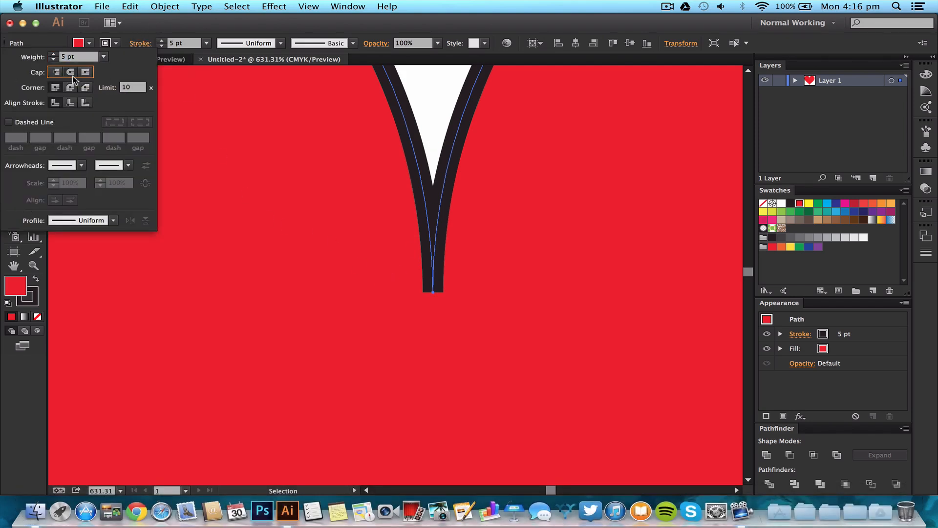
click(70, 88)
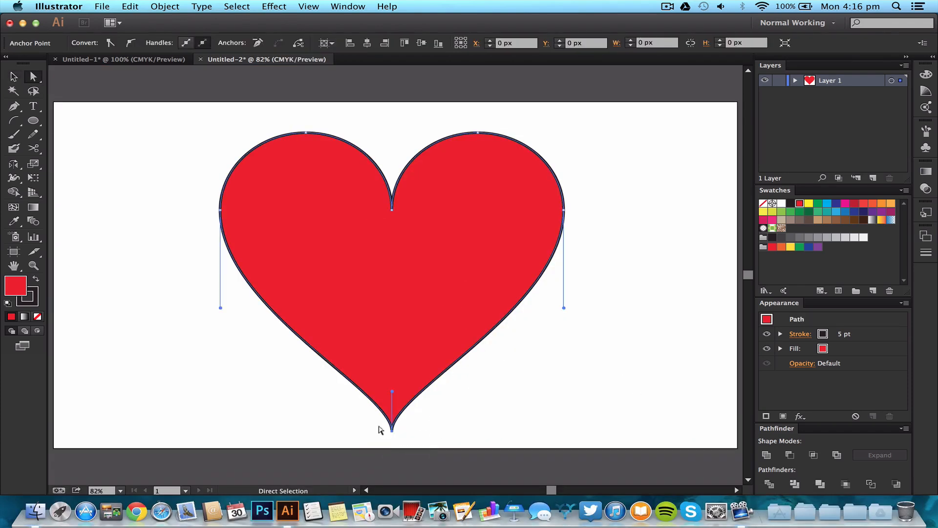
drag(391, 428, 392, 413)
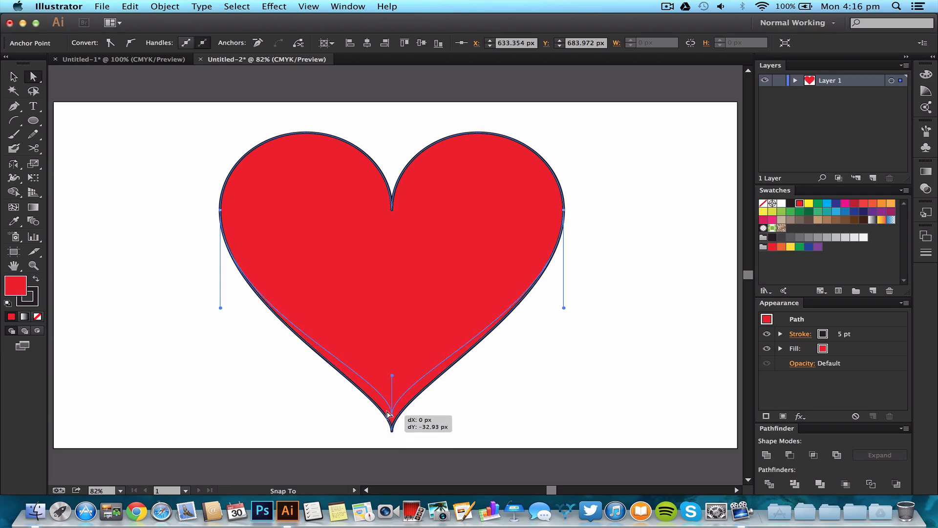